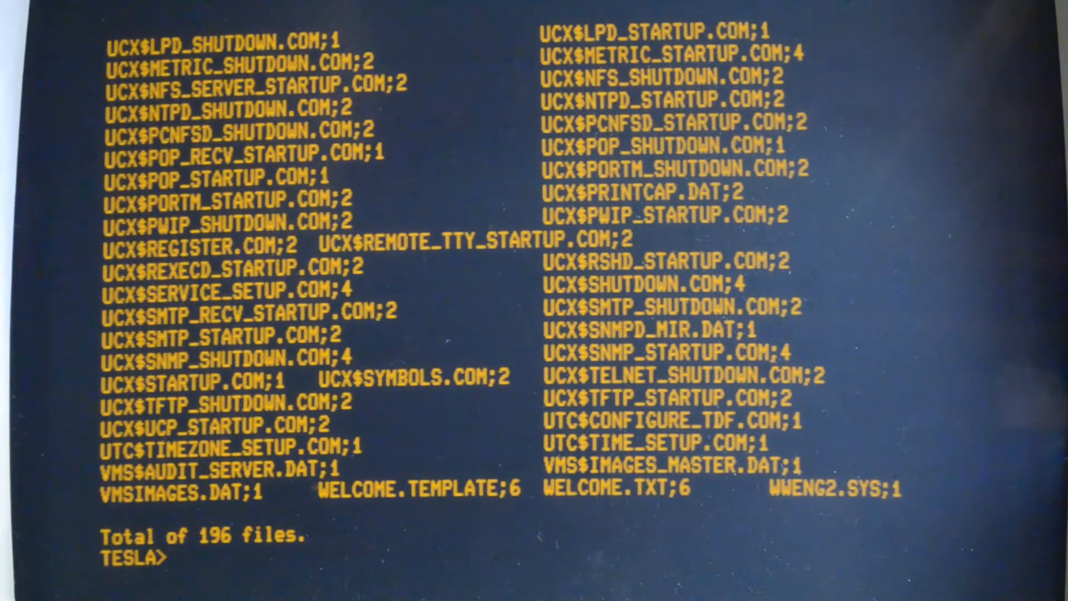
# Show known circuit characteristics in NCP, then REPLY/ENABLE=NETWORK to receive OPCOM DECnet load-failure messages.
pyautogui.write('mc ncp show know circ char')
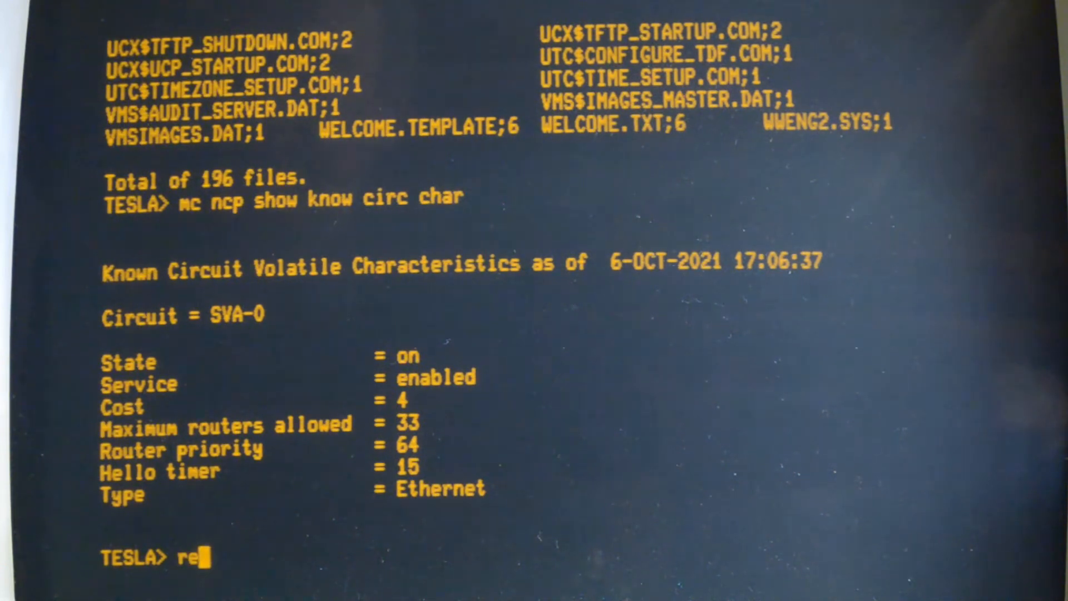
pyautogui.write('ply/en')
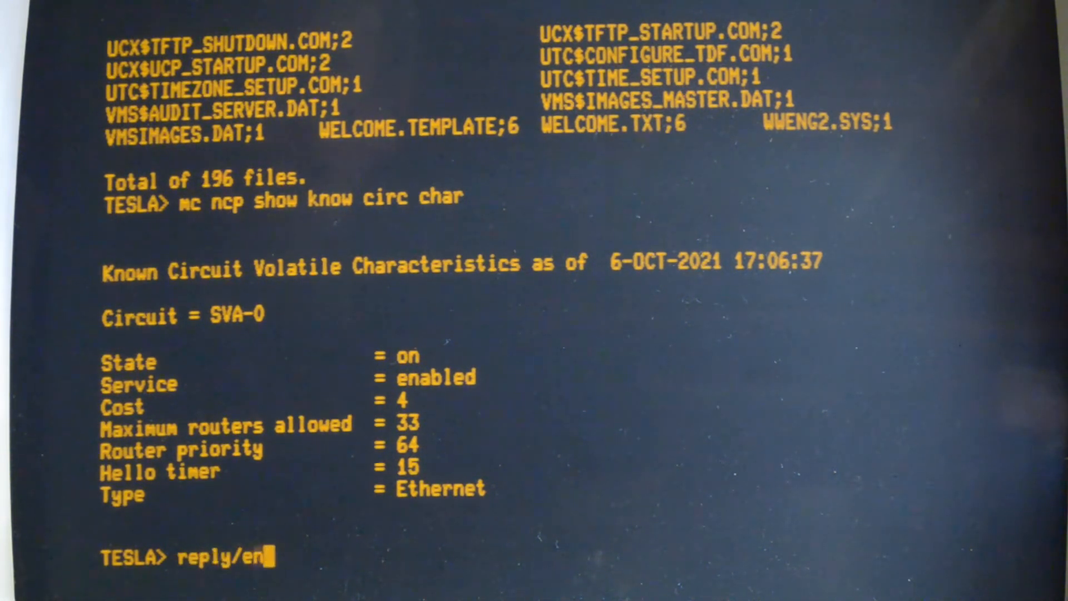
pyautogui.write('able=net')
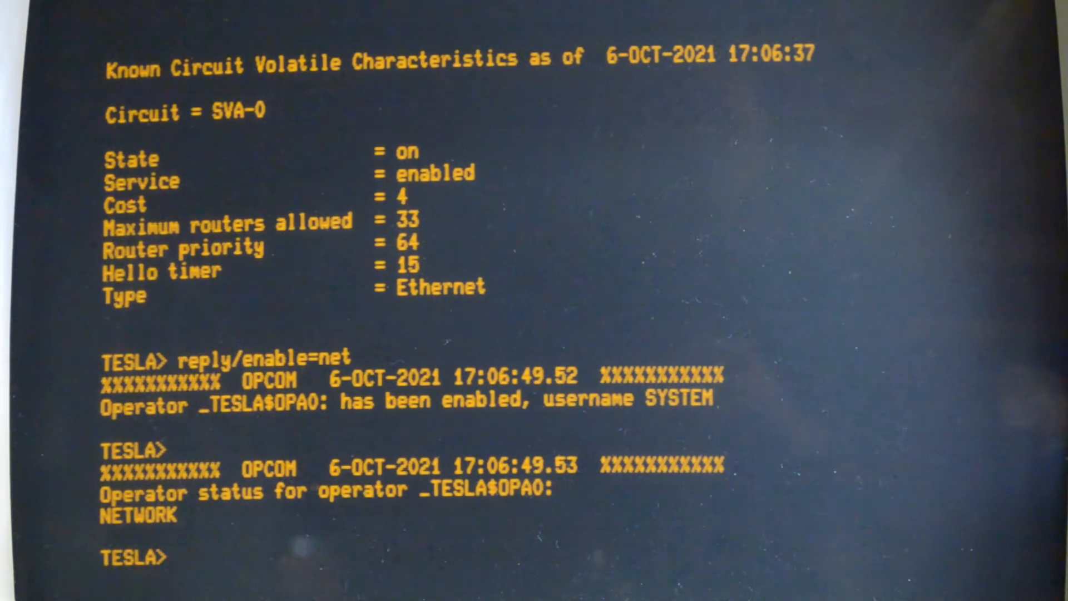
pyautogui.scroll(-3)
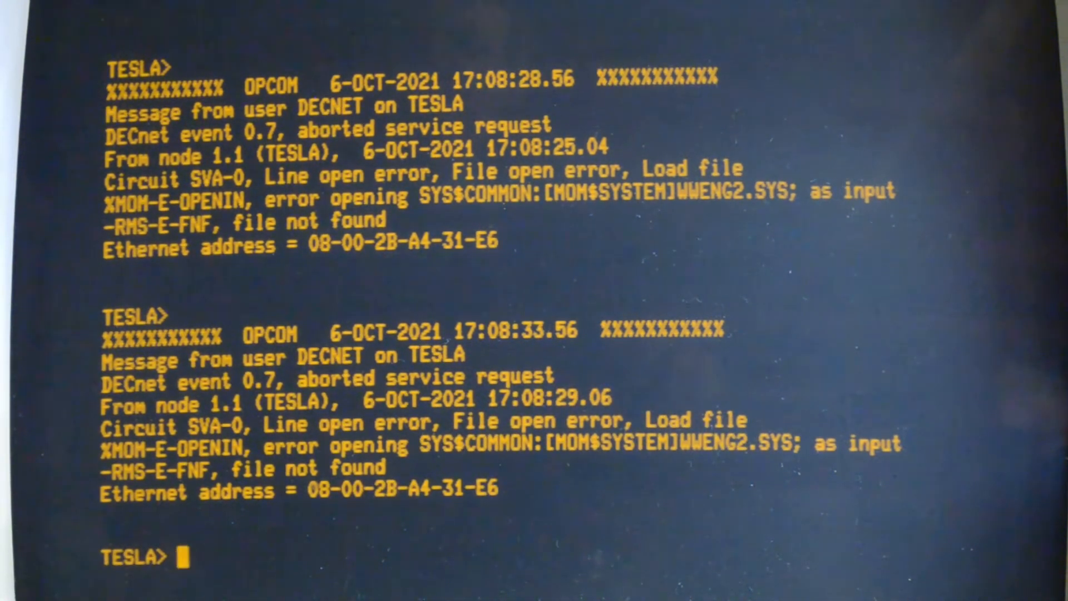
# COPY/LOG WWENG2.SYS into SYS$COMMON:[MOM$SYSTEM] and list the directory to confirm it is there.
pyautogui.write('copy/log wweng2.sys sys$c')
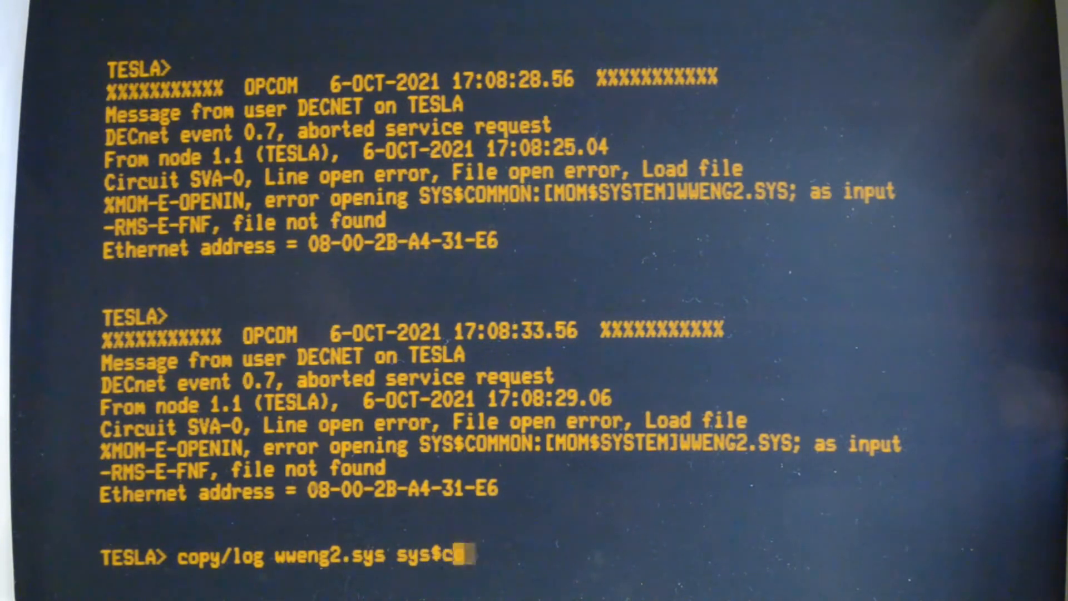
pyautogui.write('ommon:[mom$system]')
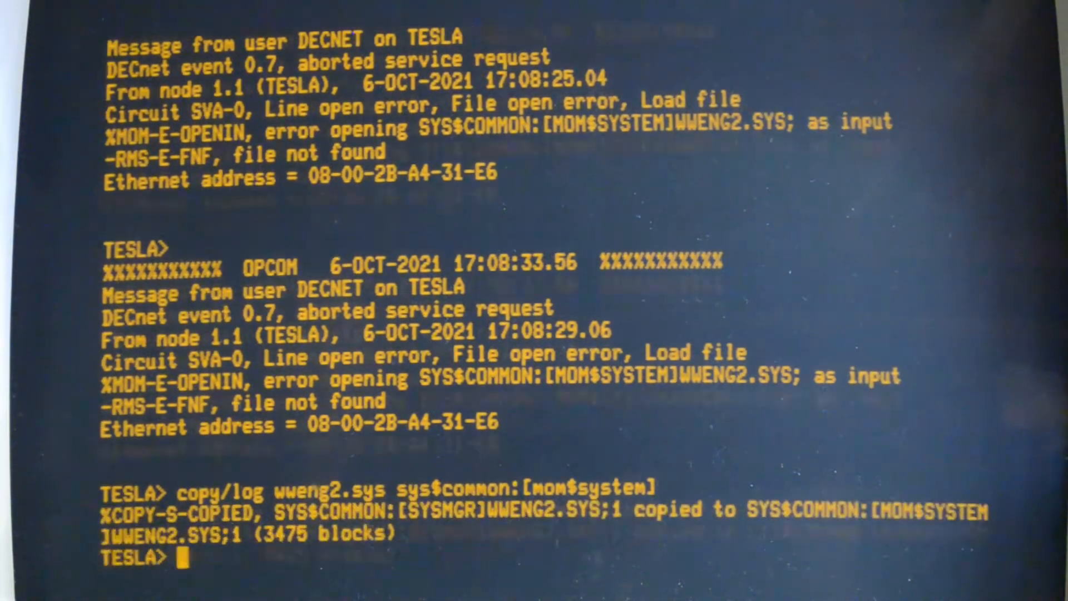
pyautogui.write('copy/log wweng2.sys sys$common:[mom$system]')
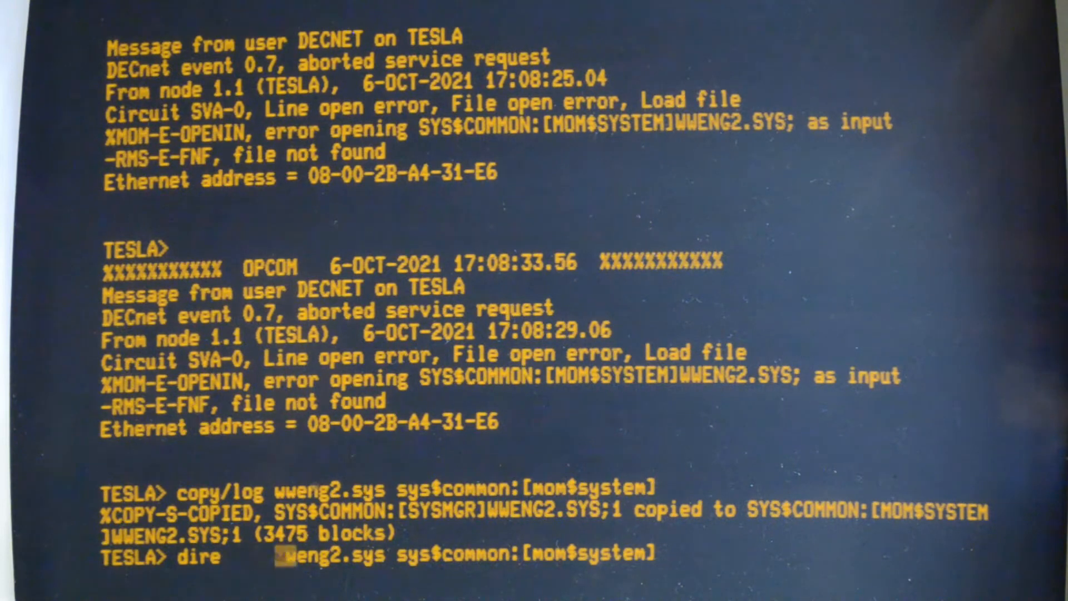
pyautogui.press('Return')
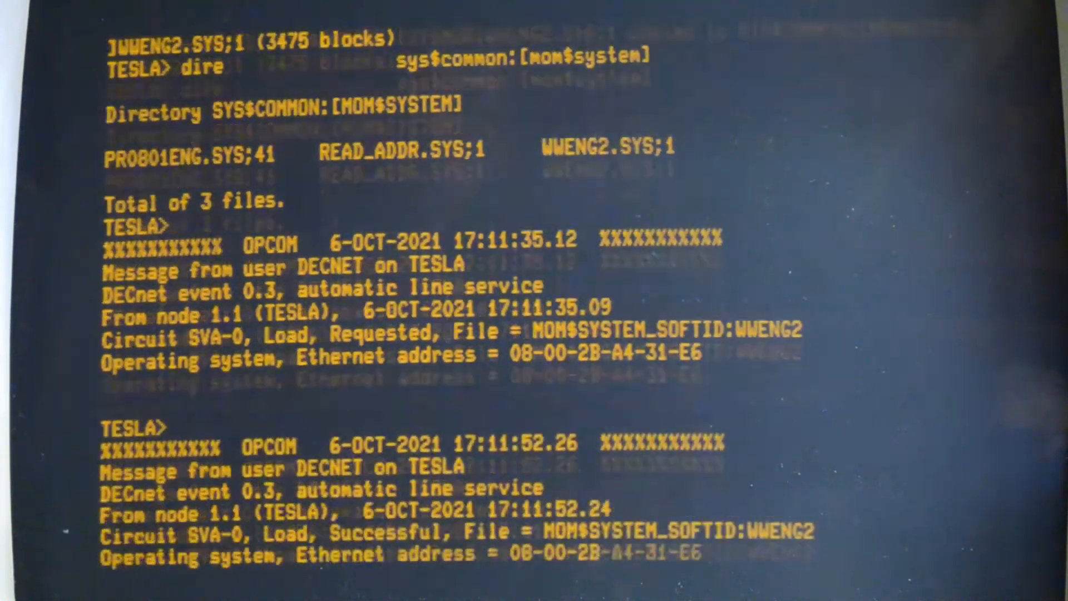
pyautogui.press('enter')
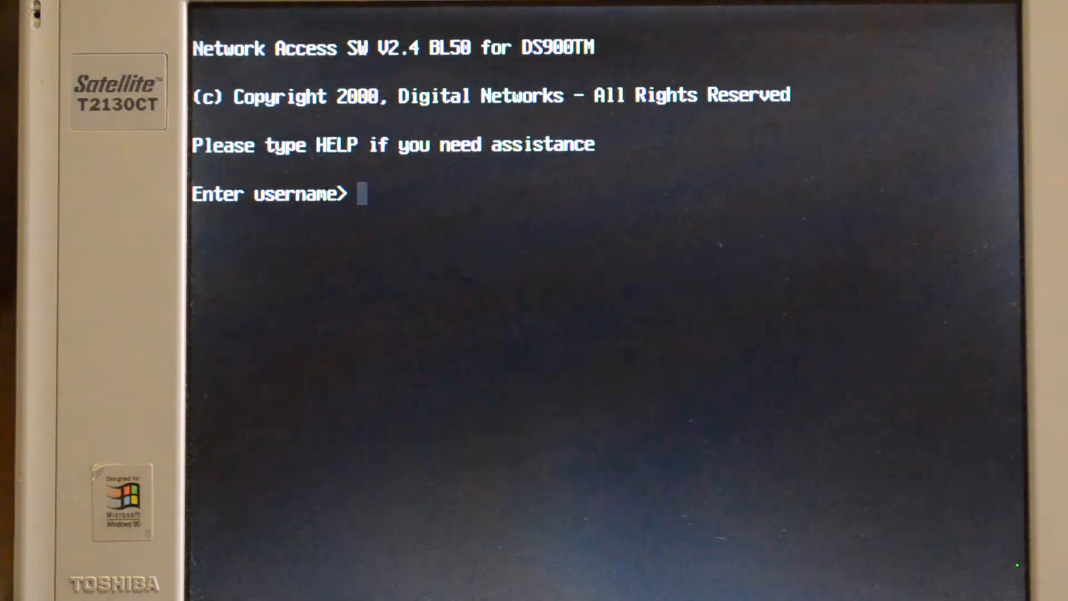
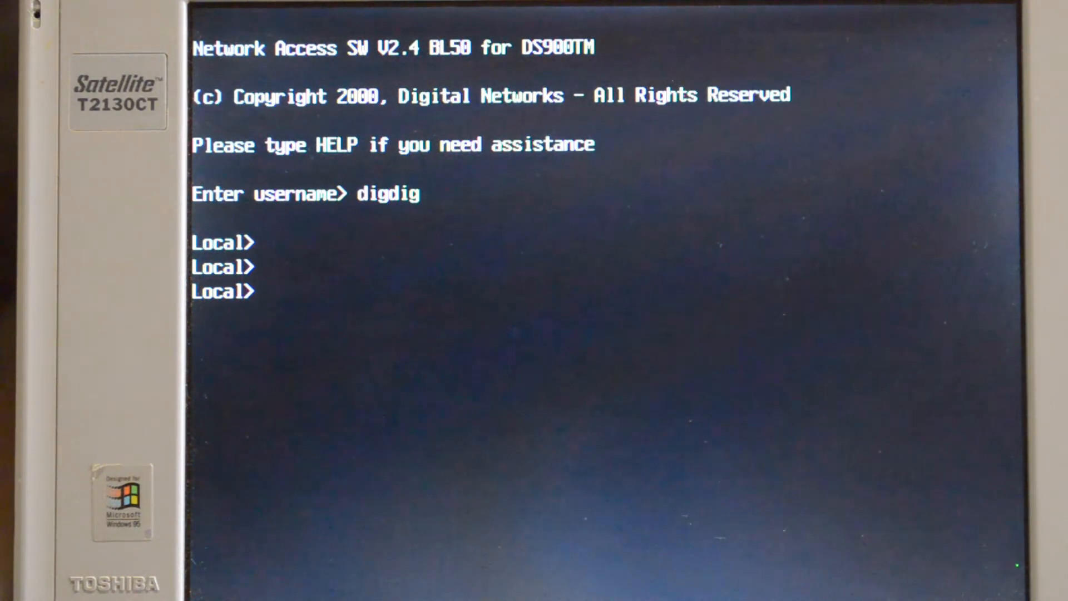
# Log in to the DECserver as a username and run SHOW SERVER to display its characteristics.
pyautogui.write('s')
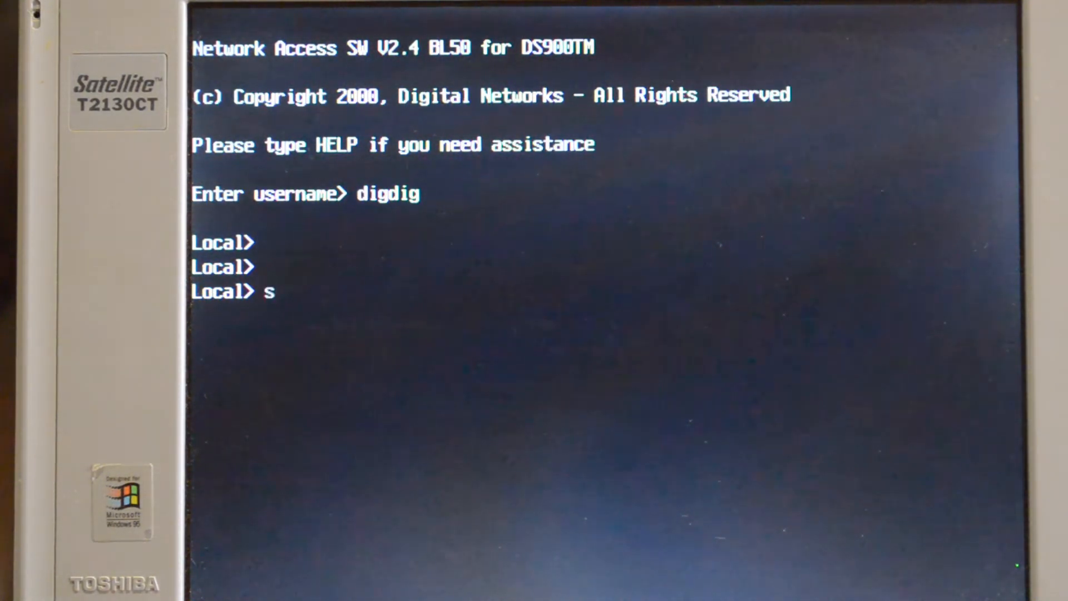
pyautogui.write('how')
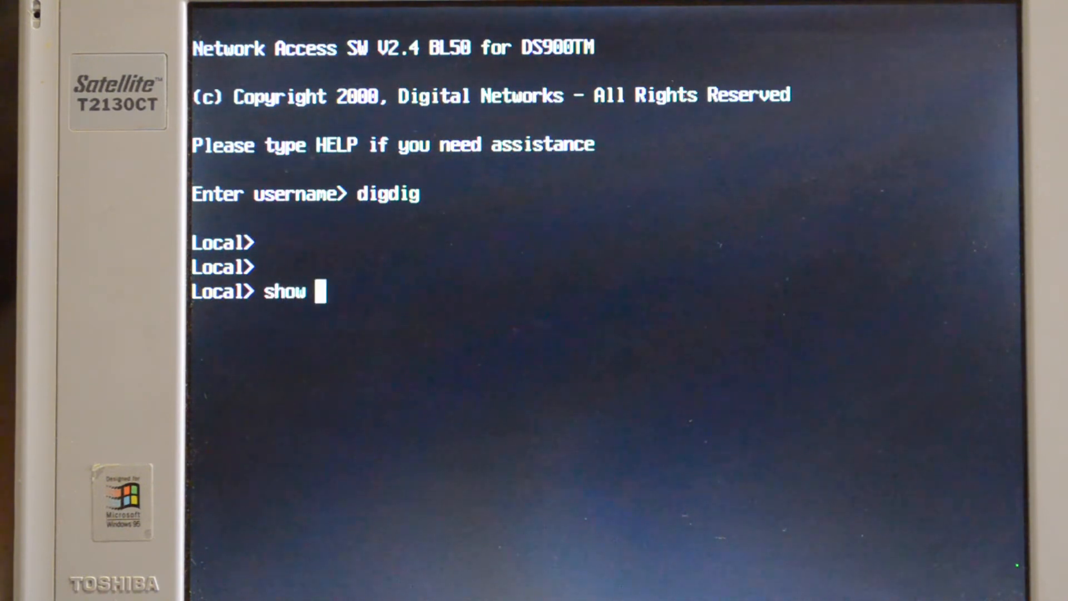
pyautogui.write('server')
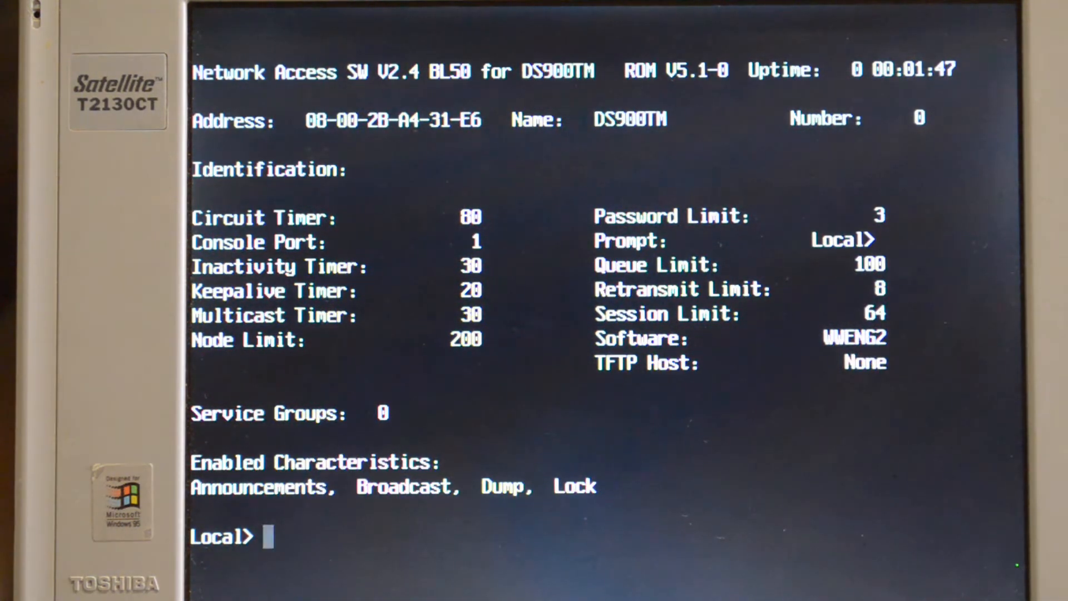
# Run SHOW MEMORY (no flash RAM installed) and SHOW SERVICES listing VAXserver 3100 service TESLA.
pyautogui.write('show mem')
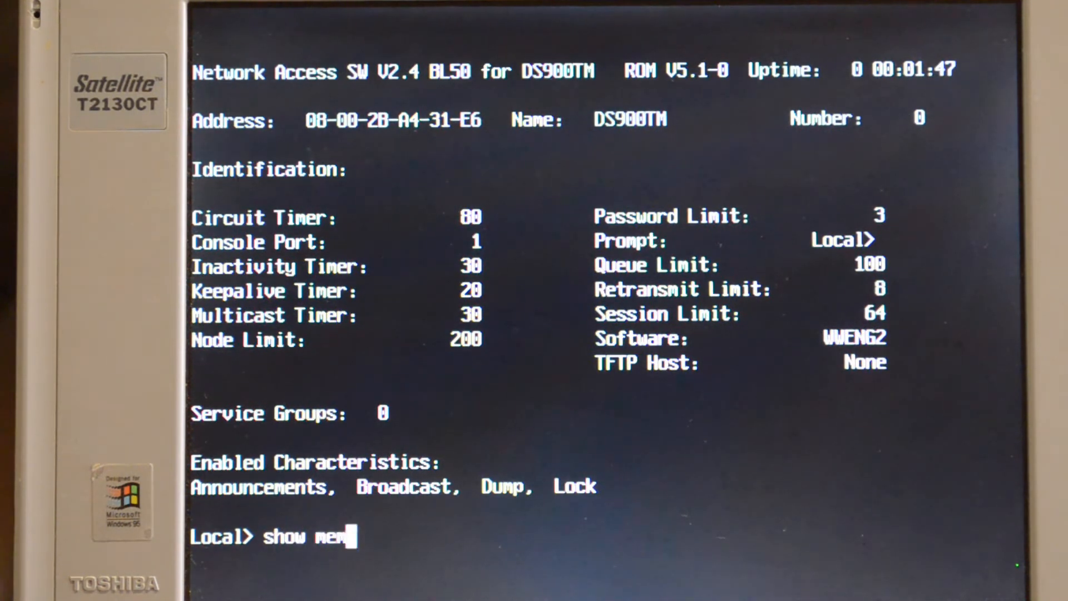
pyautogui.press('enter')
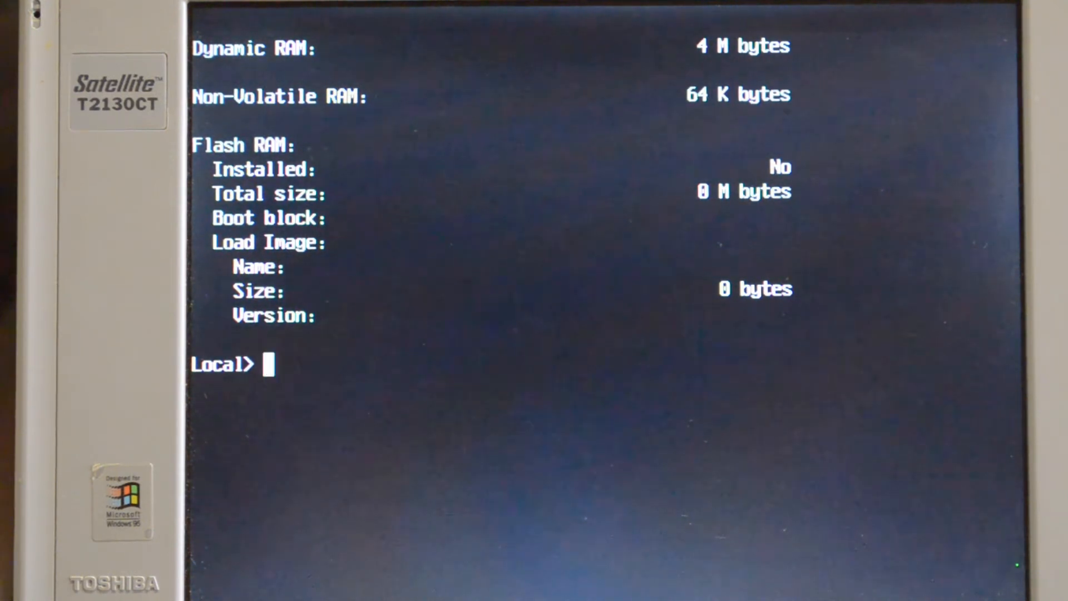
pyautogui.write('show servic')
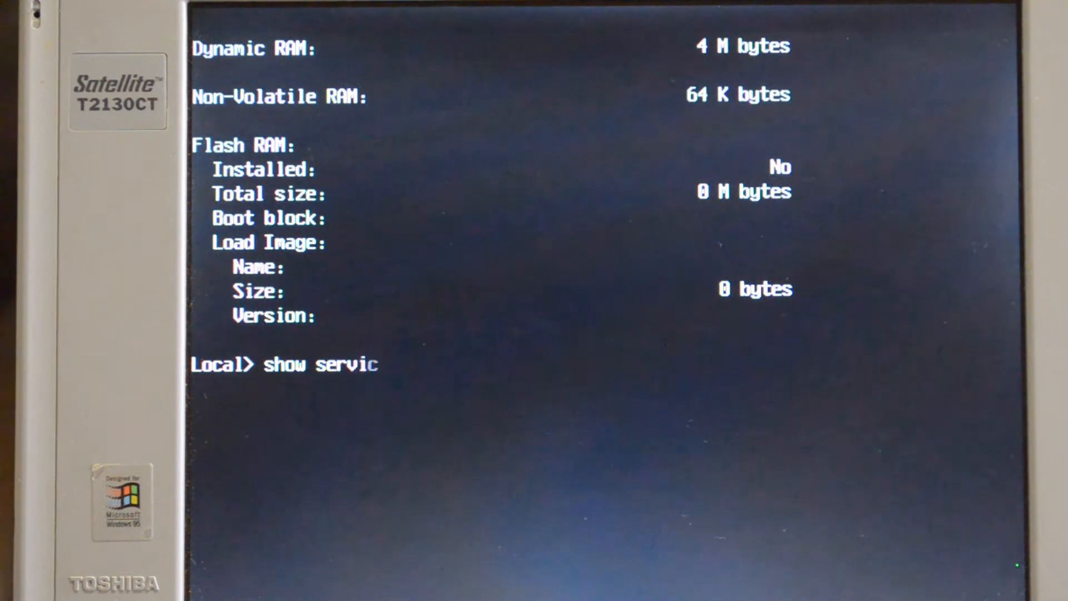
pyautogui.press('Return')
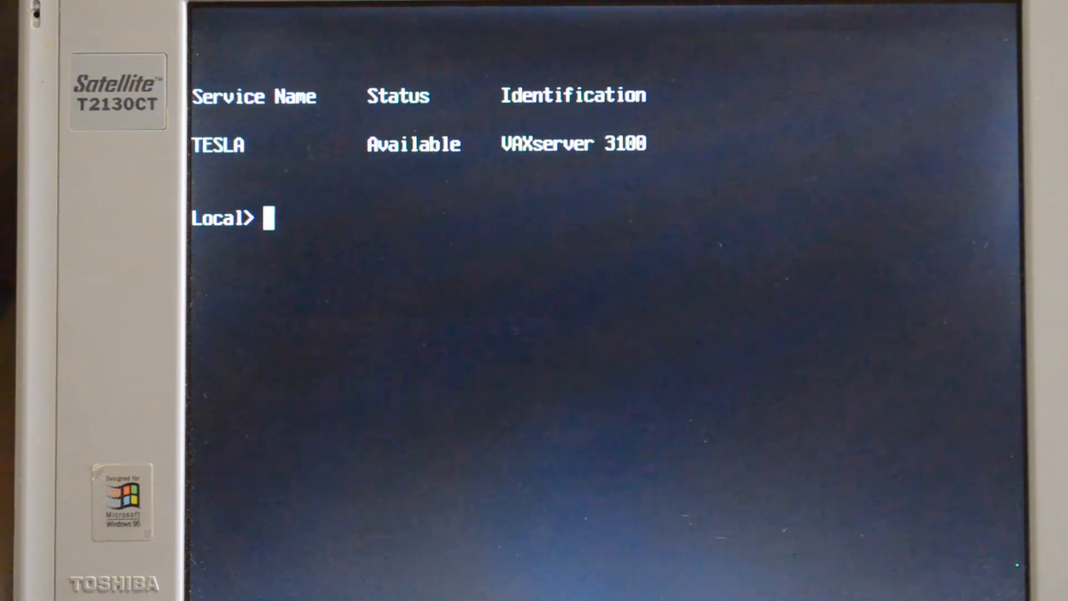
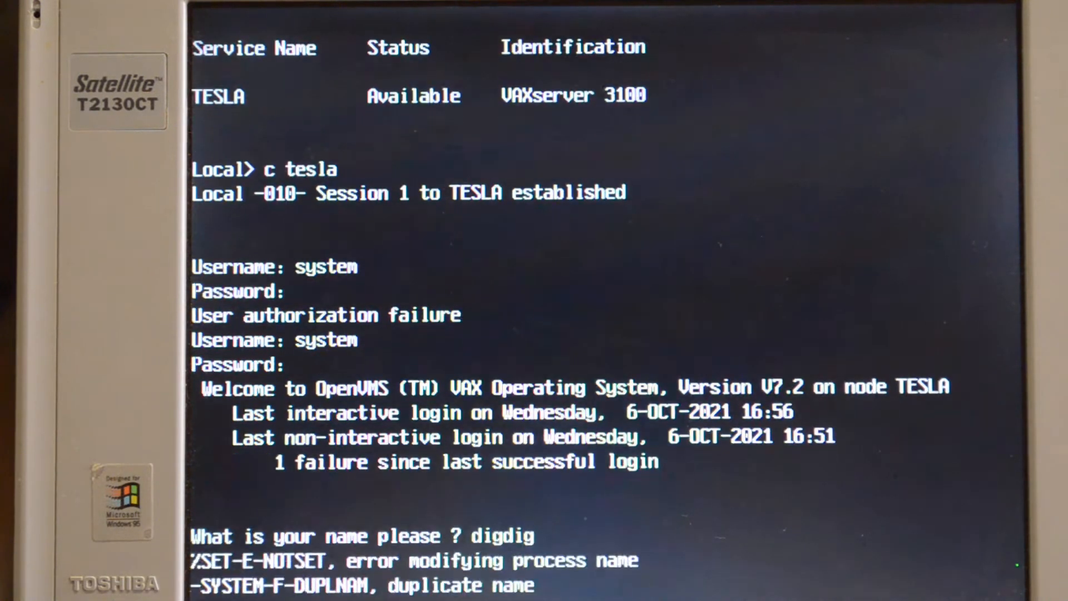
# Connect to service TESLA and log into OpenVMS as SYSTEM after a failed username attempt.
pyautogui.press('Enter')
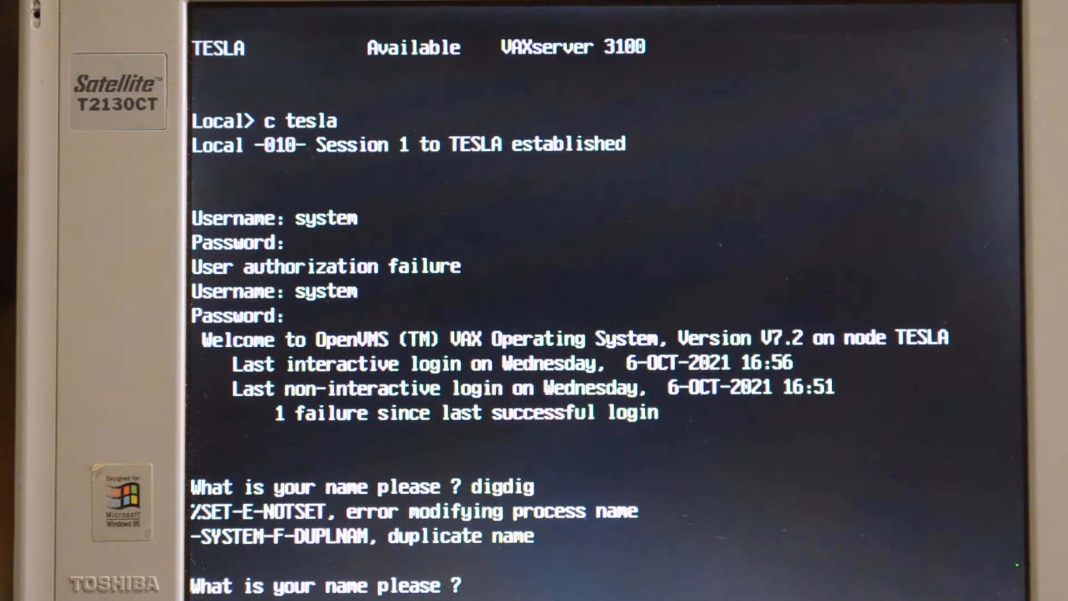
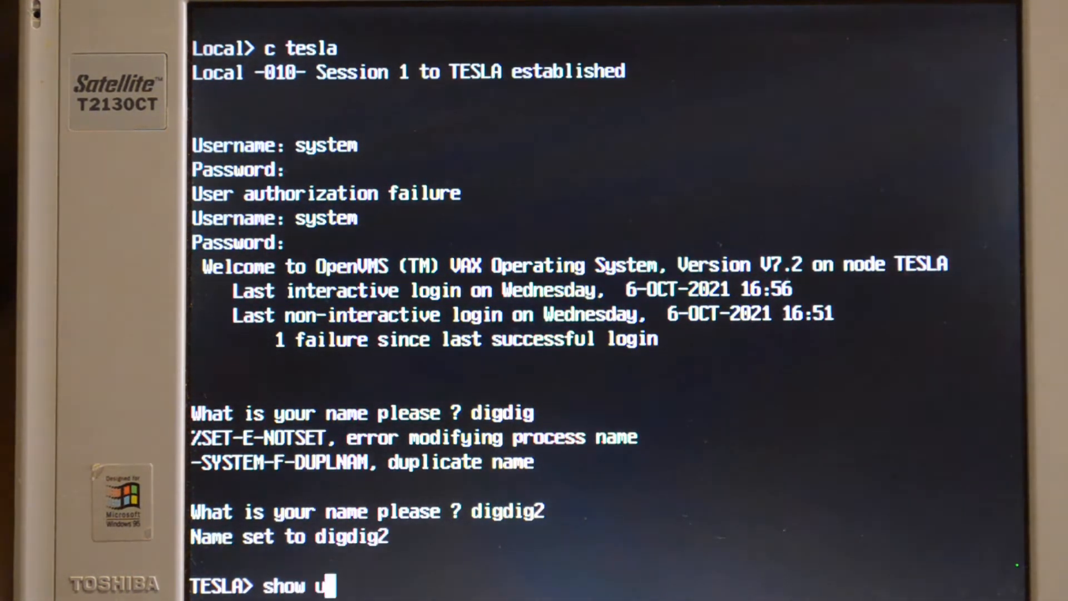
# Run SHOW USER /FULL on TESLA, log out back to Local> and list the console help topics.
pyautogui.write('ser /full')
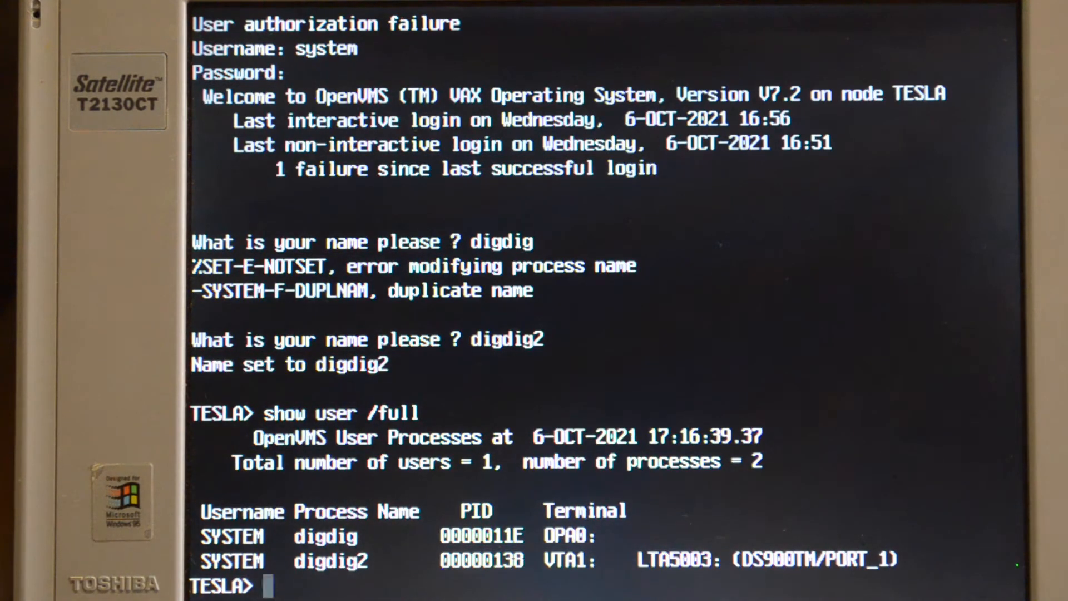
pyautogui.write('lo')
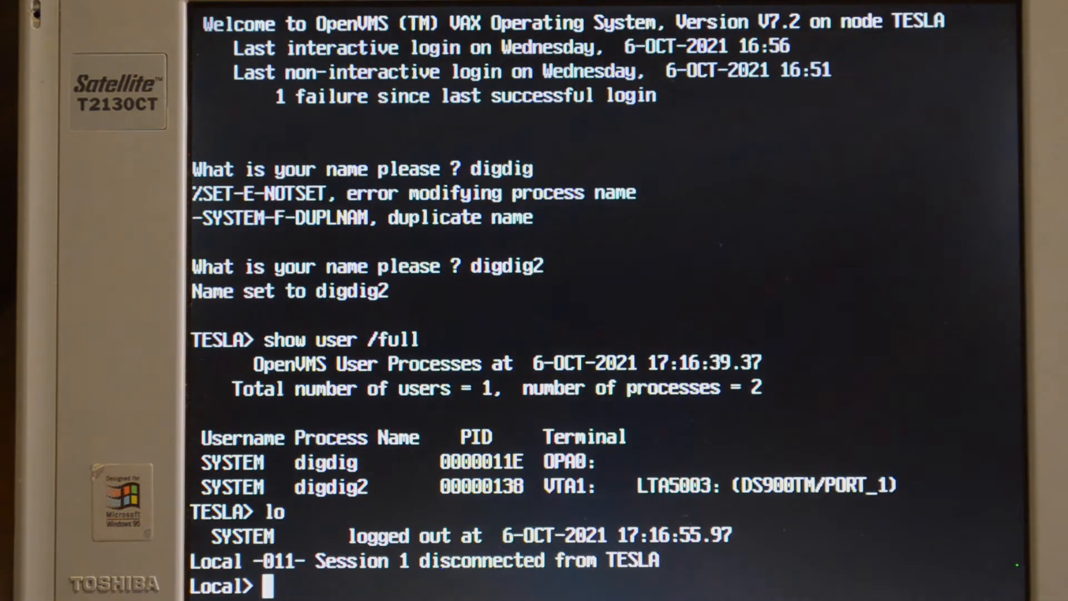
pyautogui.write('help')
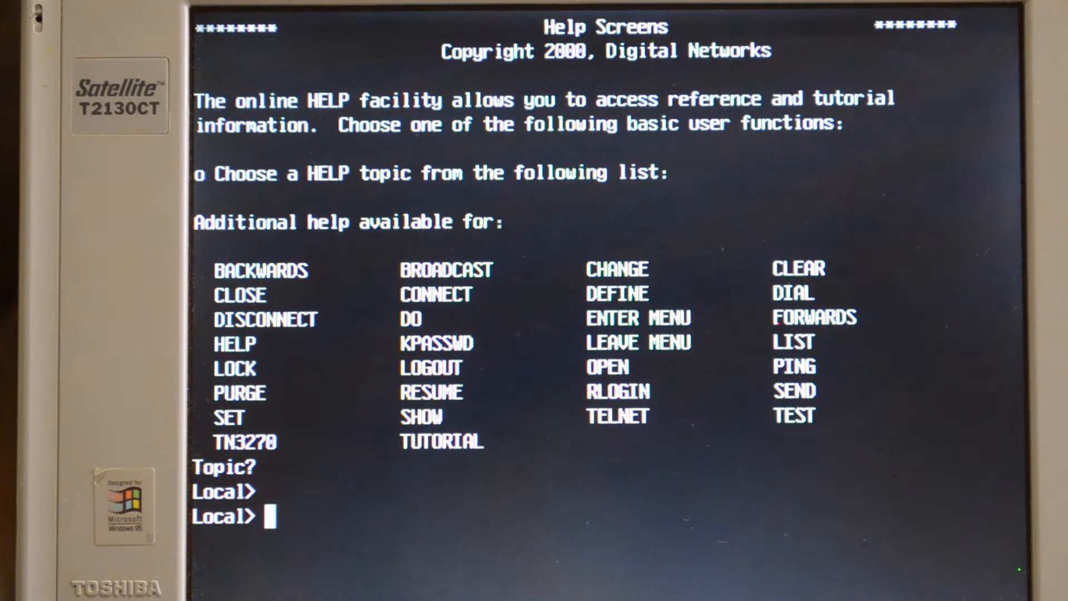
# Read HELP DEFINE, exit help, then SET PRIV and submit the privileged password.
pyautogui.write('help e')
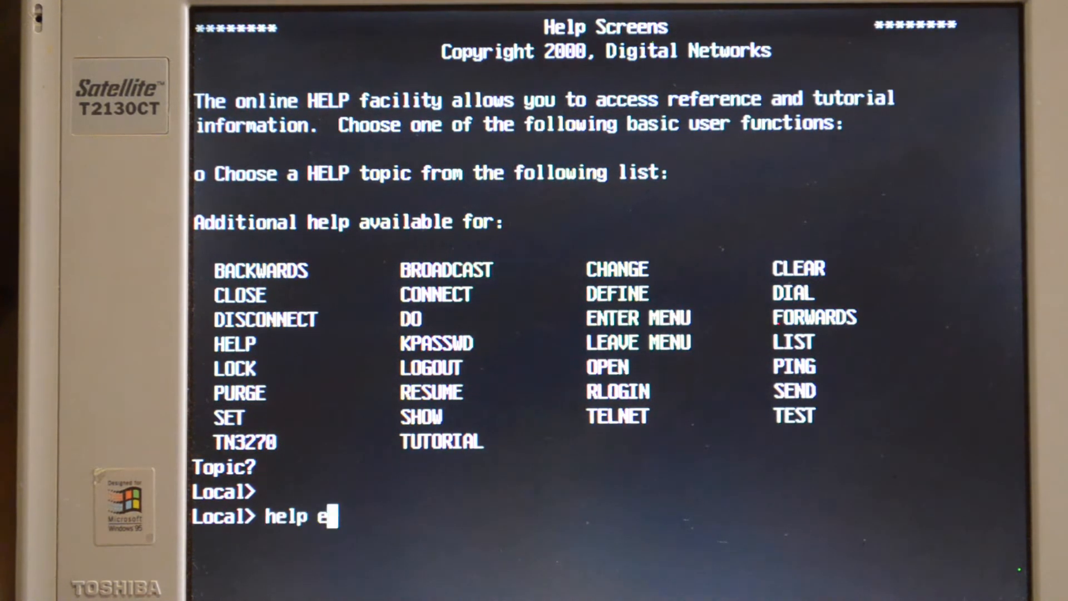
pyautogui.write('df')
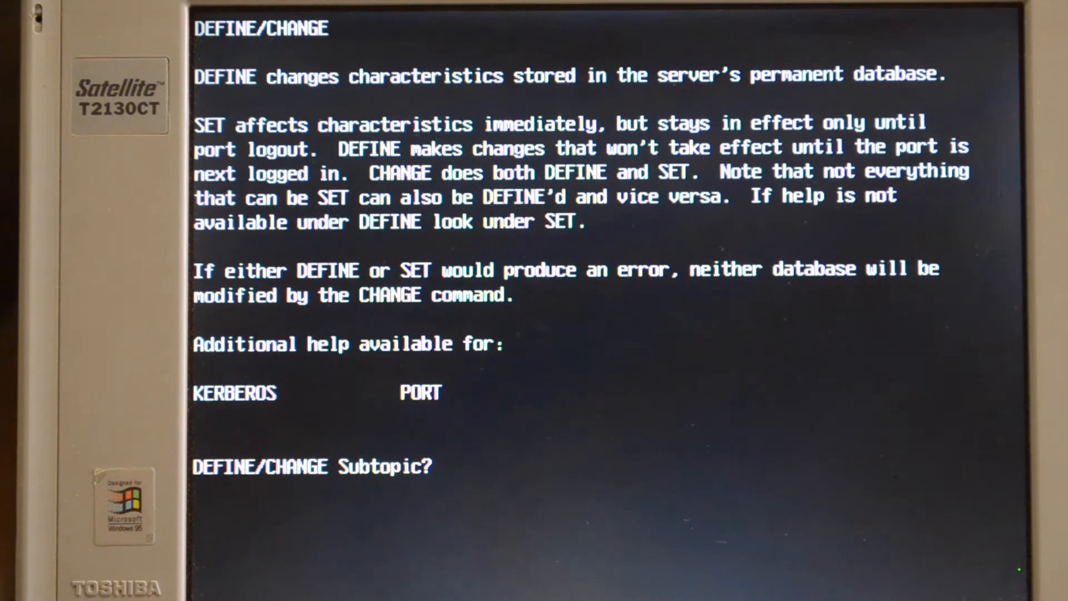
pyautogui.press('enter')
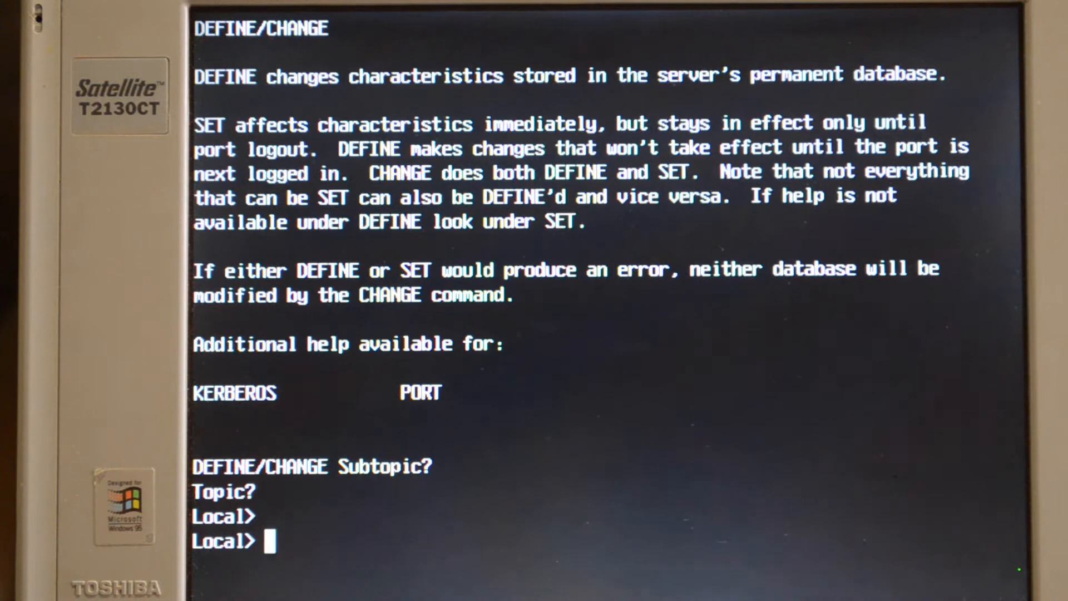
pyautogui.write('set priv')
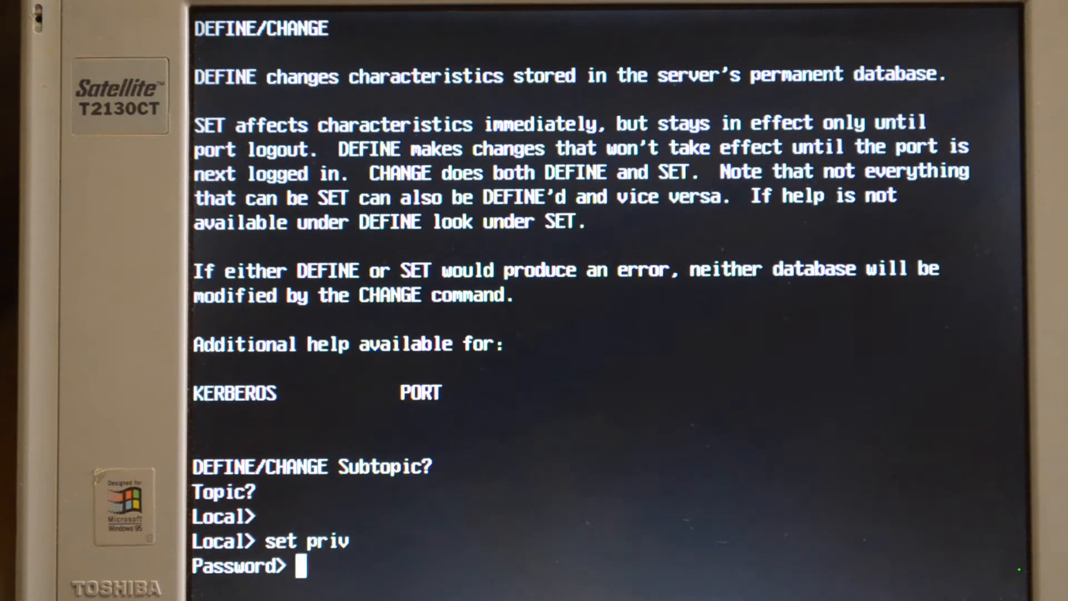
pyautogui.press('Enter')
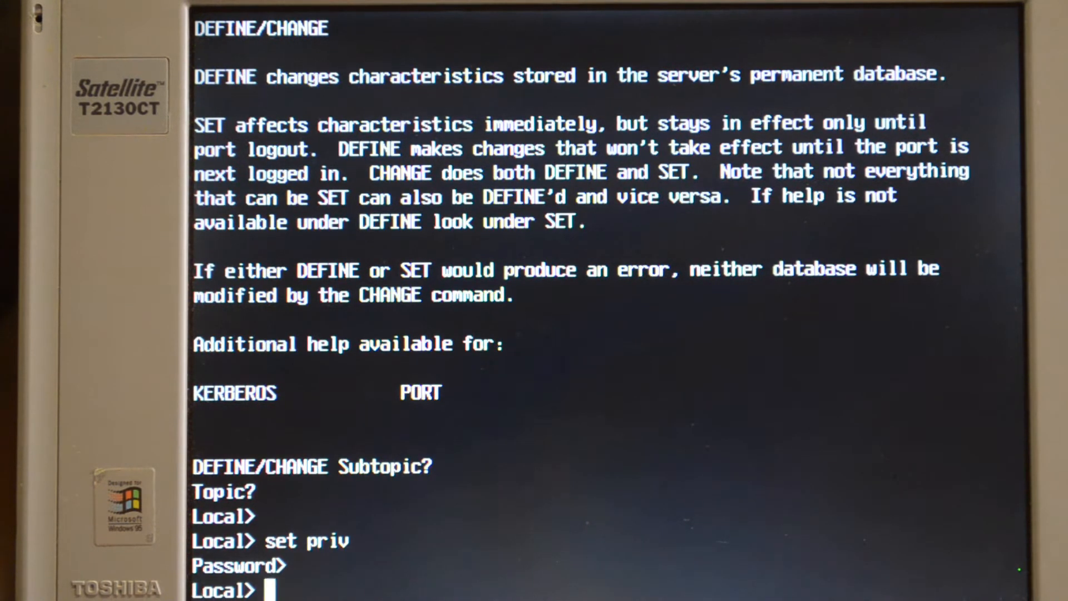
# Read HELP DEFINE INTERNET and exit back to the Local> prompt with Ctrl+Z.
pyautogui.write('help')
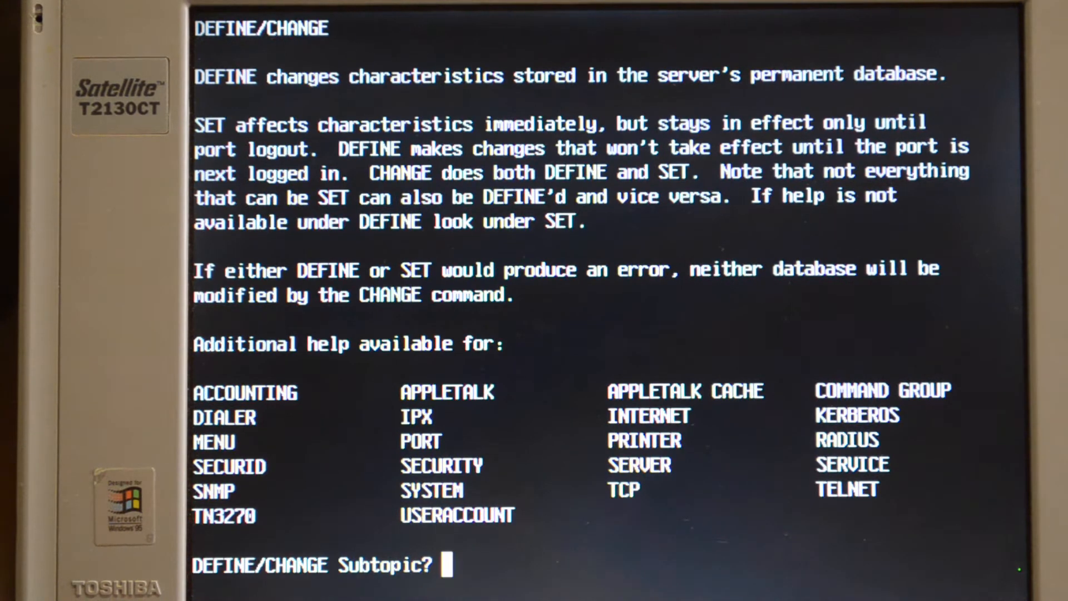
pyautogui.write('INTERNET')
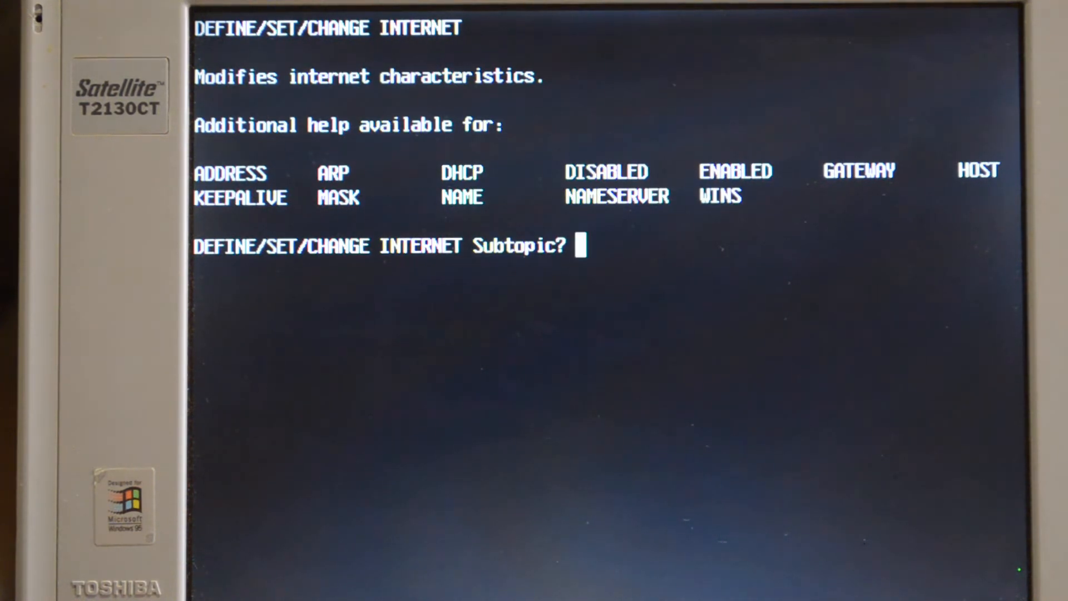
pyautogui.press('ctrl+z')
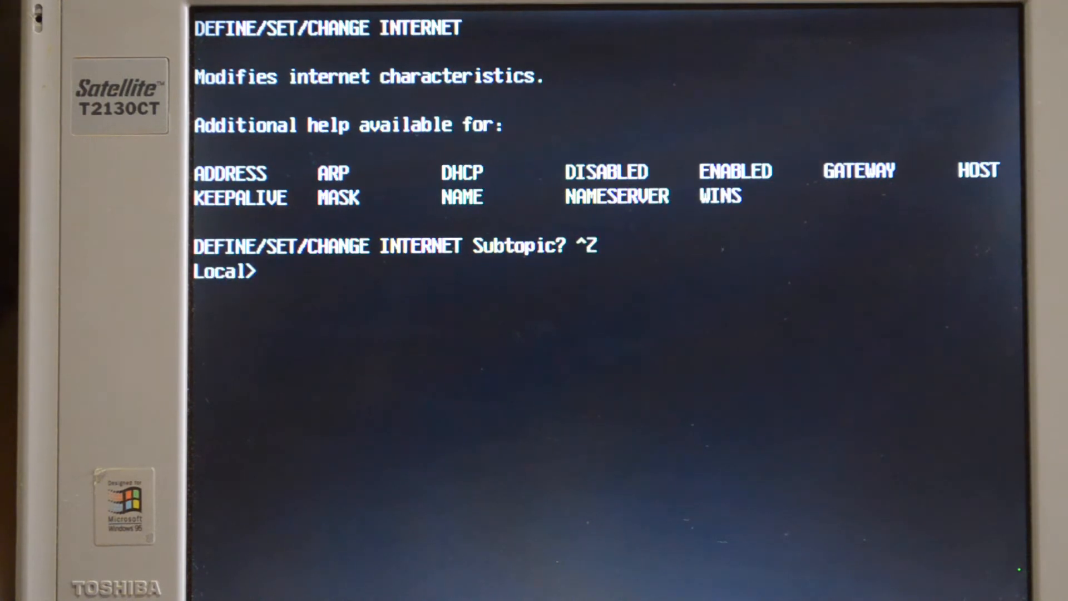
# DEFINE and CHANGE INTERNET MASK 255.255.255.192, then CHANGE INTERNET ADDRESS 44..., restarting the server.
pyautogui.write('define inter')
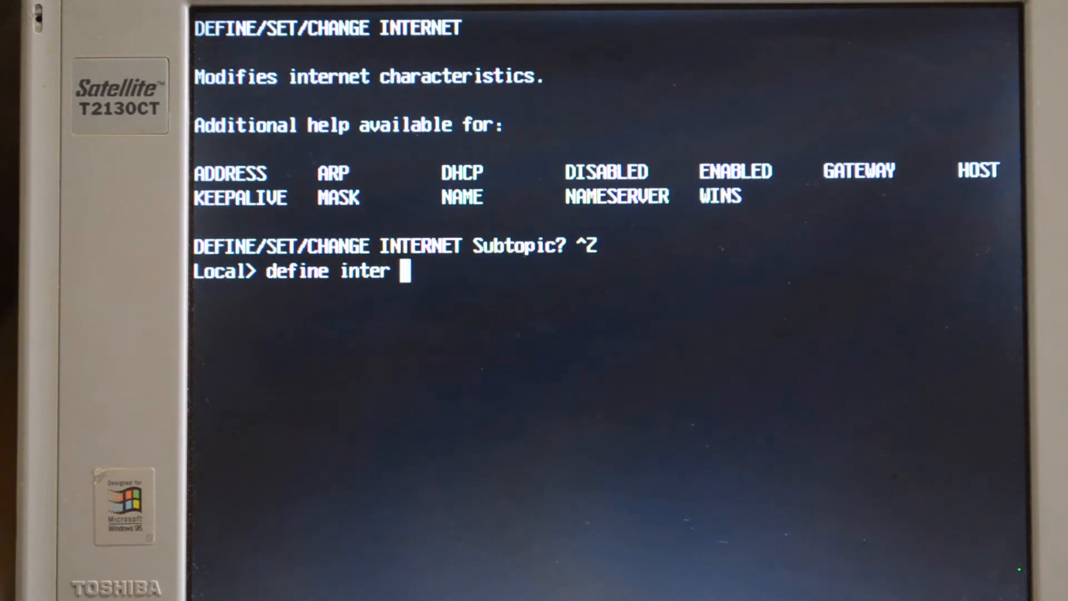
pyautogui.write('mas')
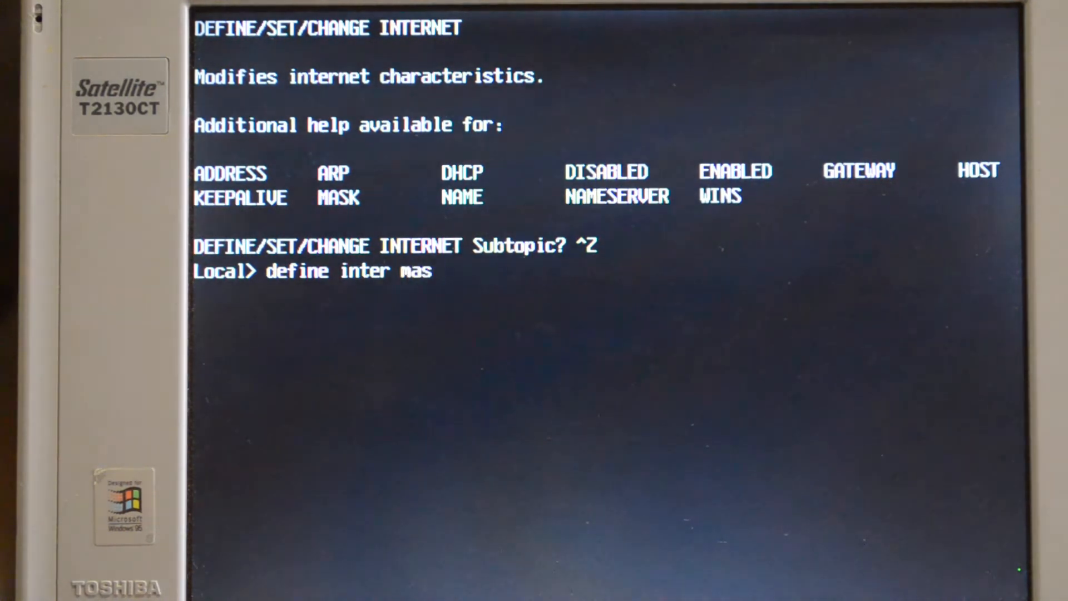
pyautogui.write('k 255')
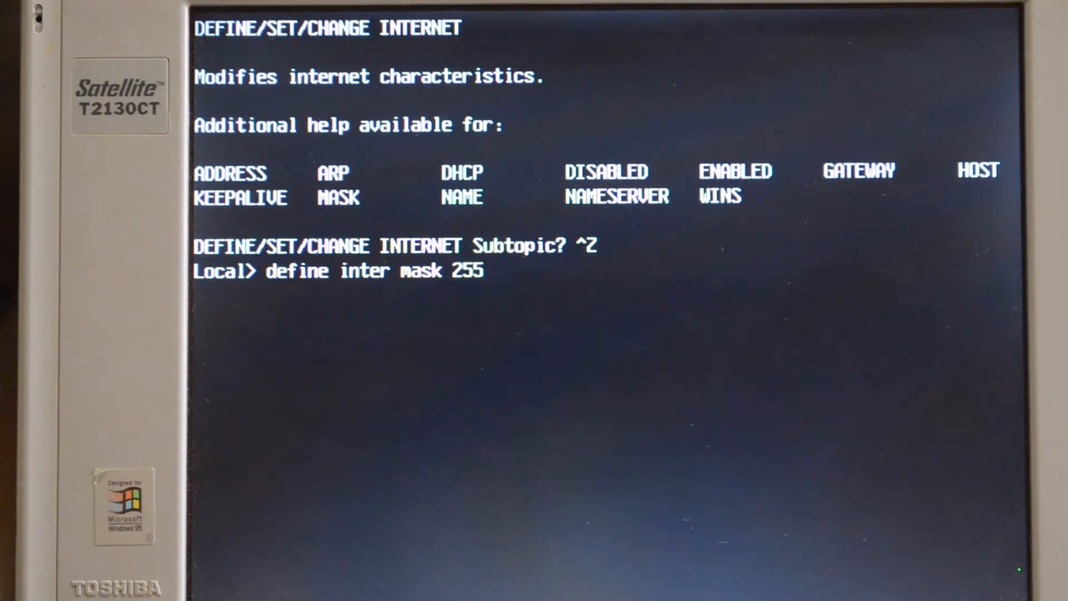
pyautogui.write('.255.255.1')
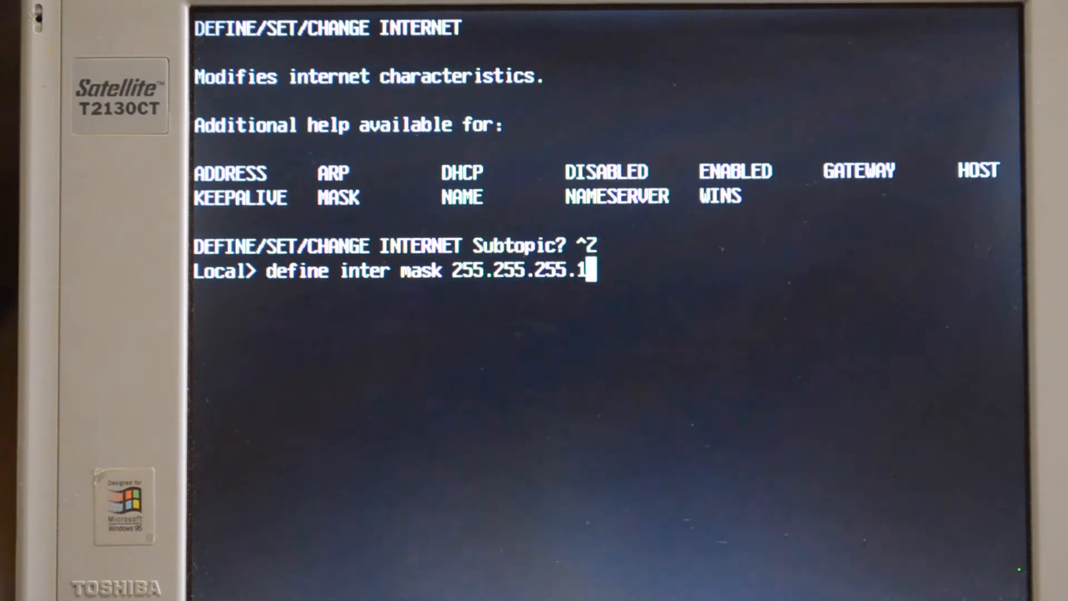
pyautogui.write('92')
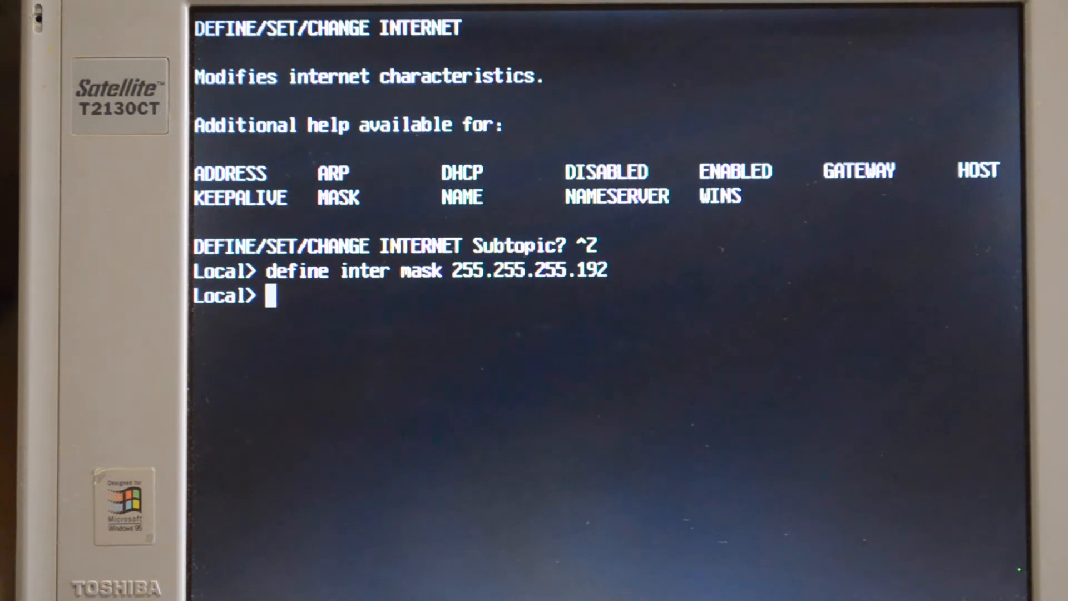
pyautogui.write('define inter mask 255.255.255.192')
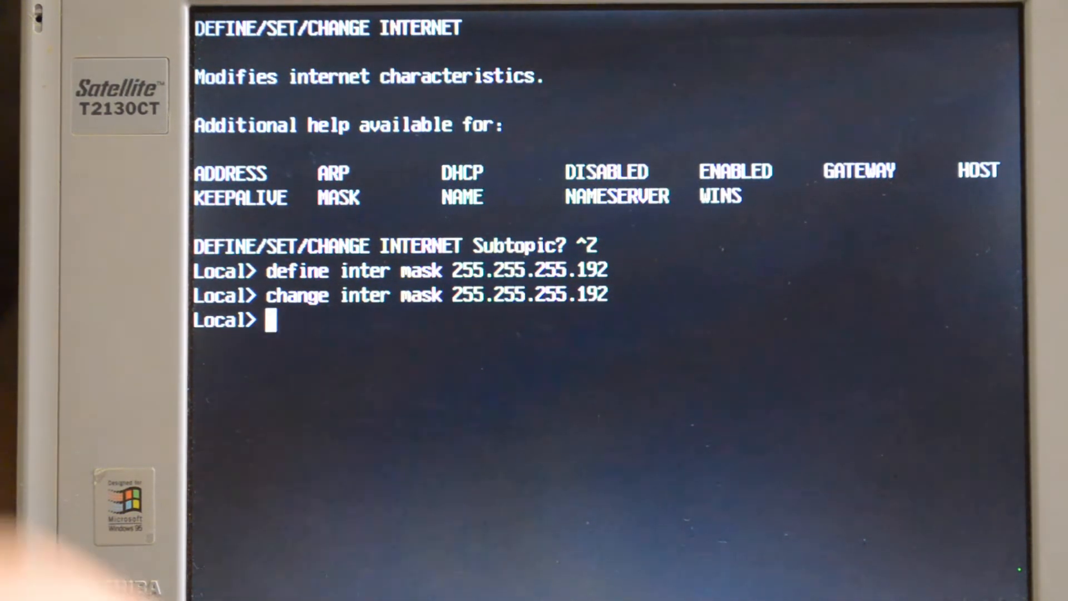
pyautogui.write('change inter address 44')
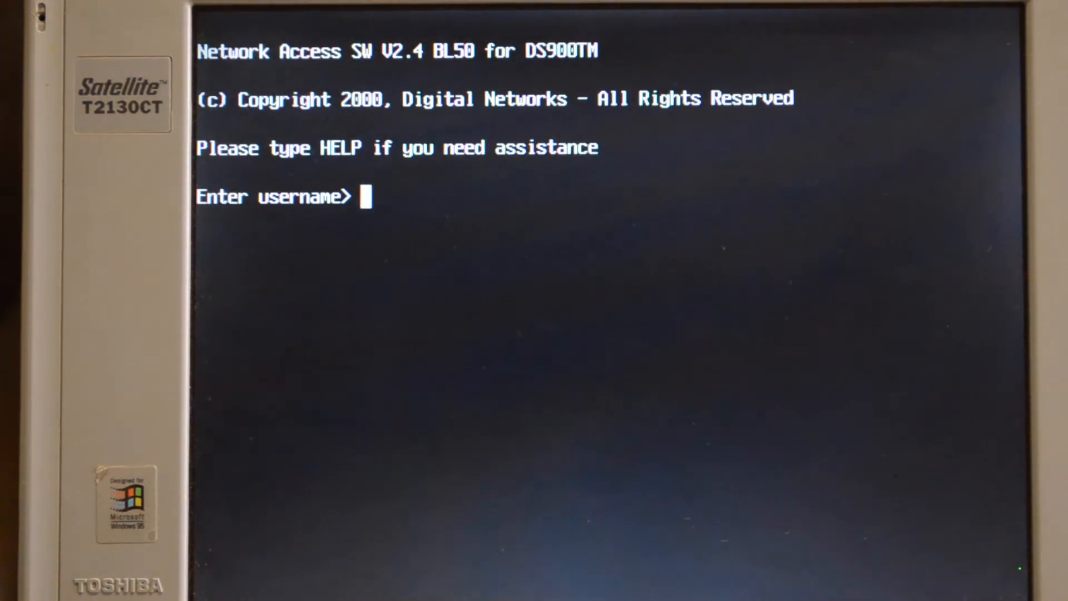
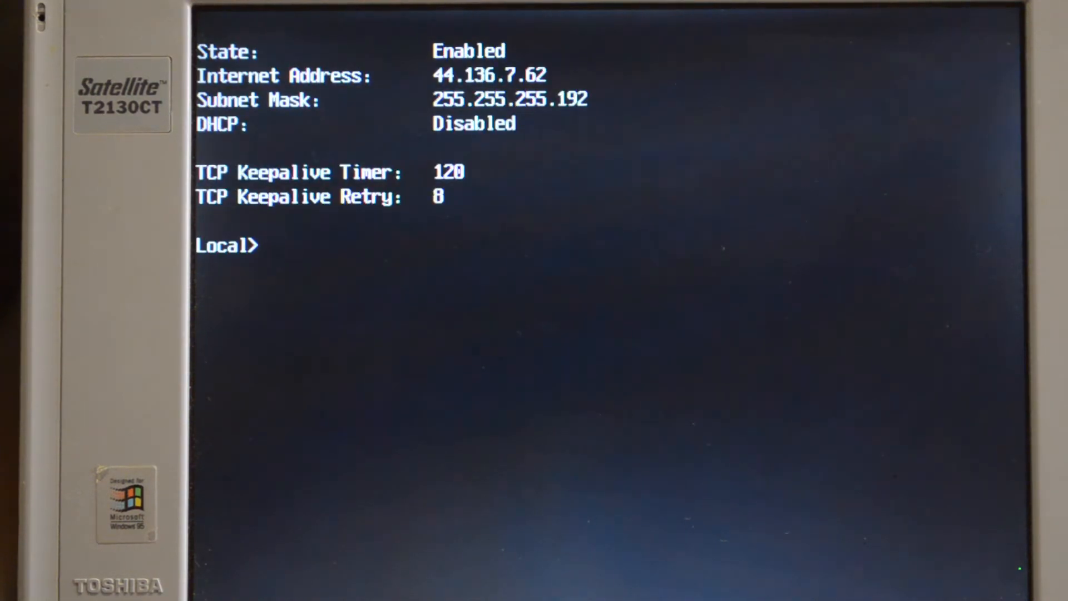
# Log in as digdig and PING 44.136.7.54 to confirm the host is reachable.
pyautogui.write('pin')
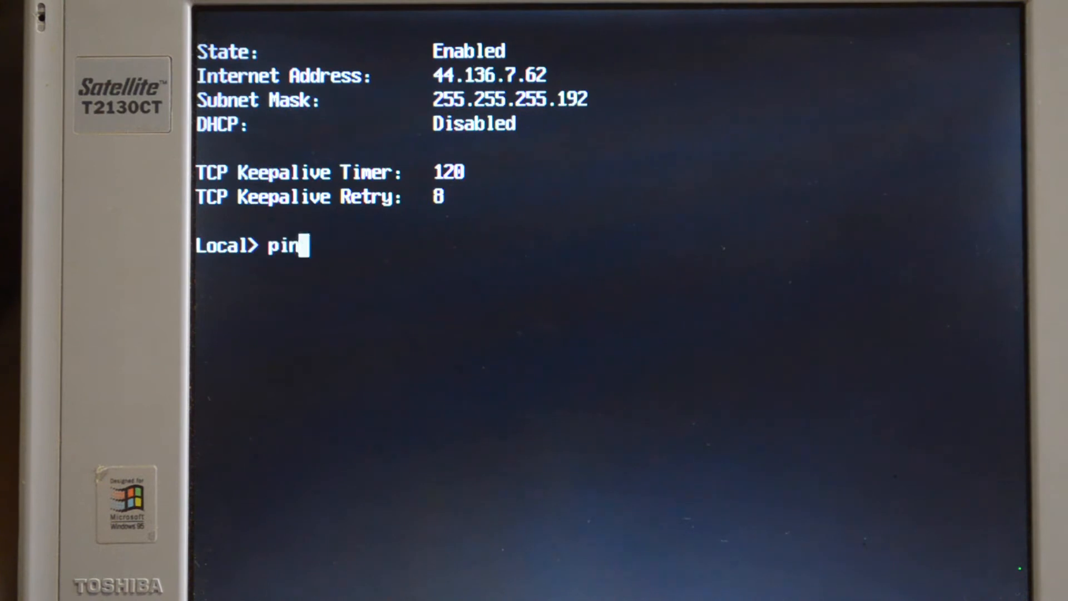
pyautogui.write('g 44.')
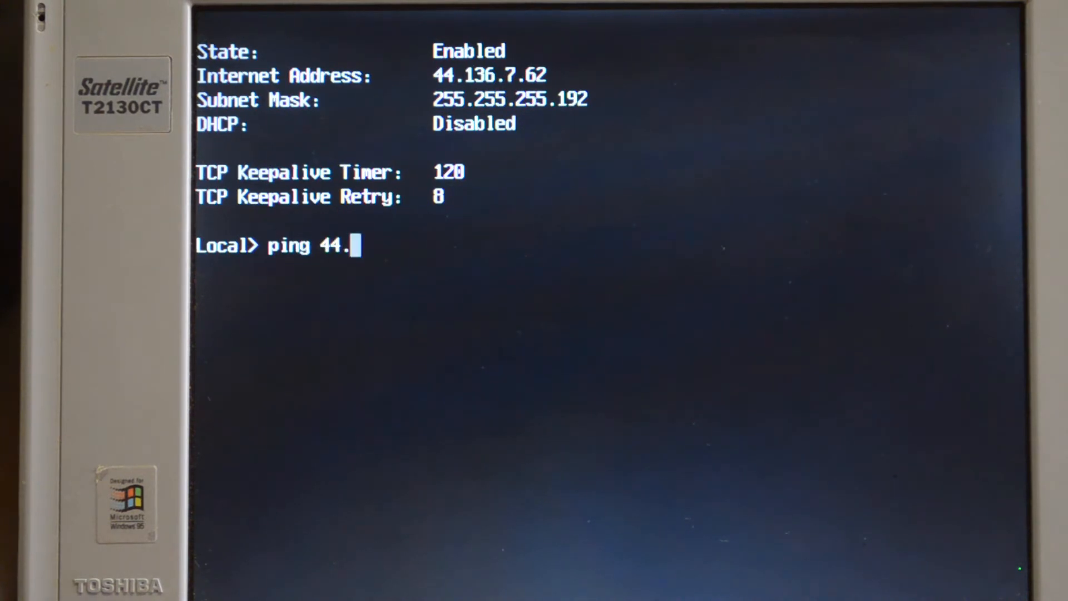
pyautogui.write('135.')
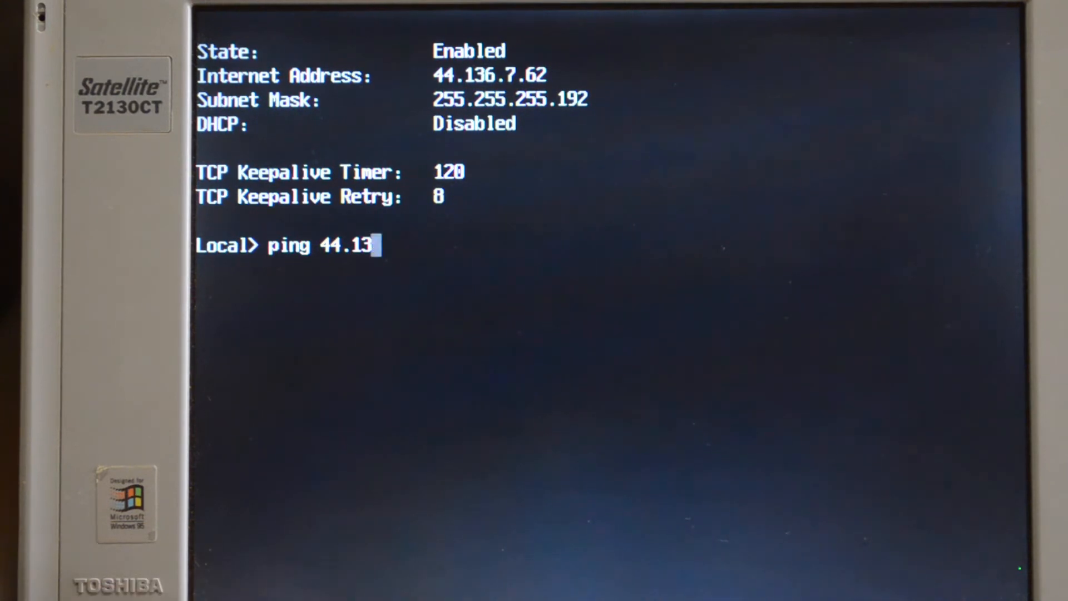
pyautogui.write('6.7.54')
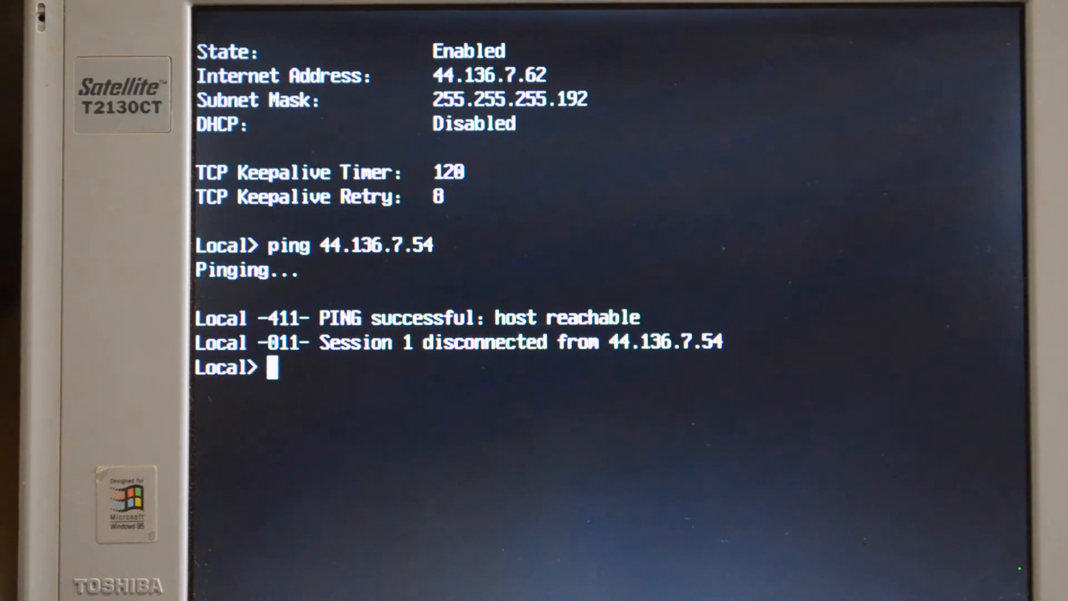
# TELNET to 44.136.7.54, reaching its login prompt.
pyautogui.write('telnet')
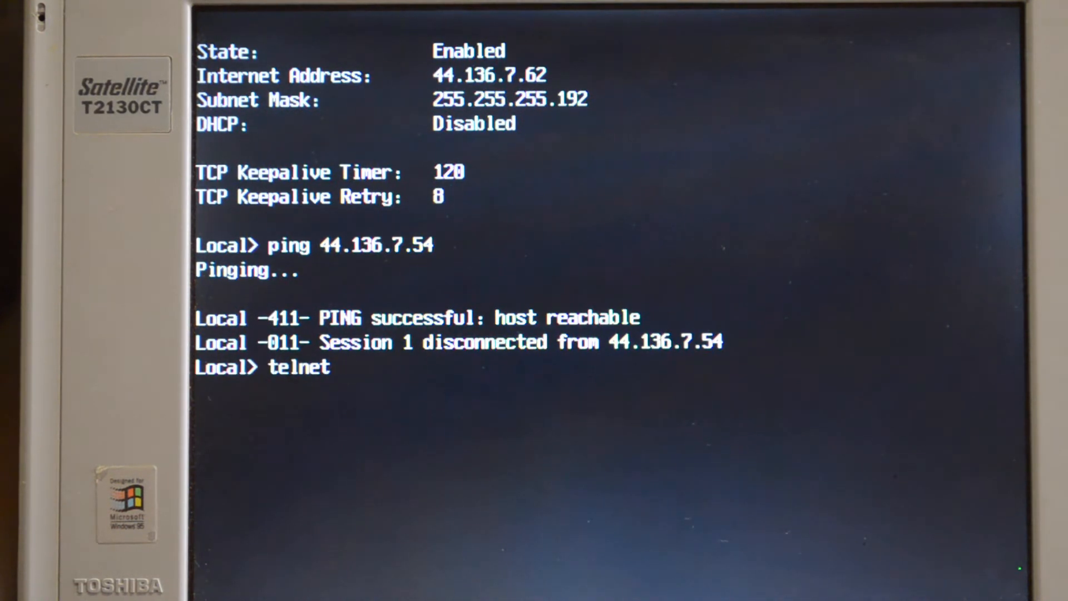
pyautogui.write('44')
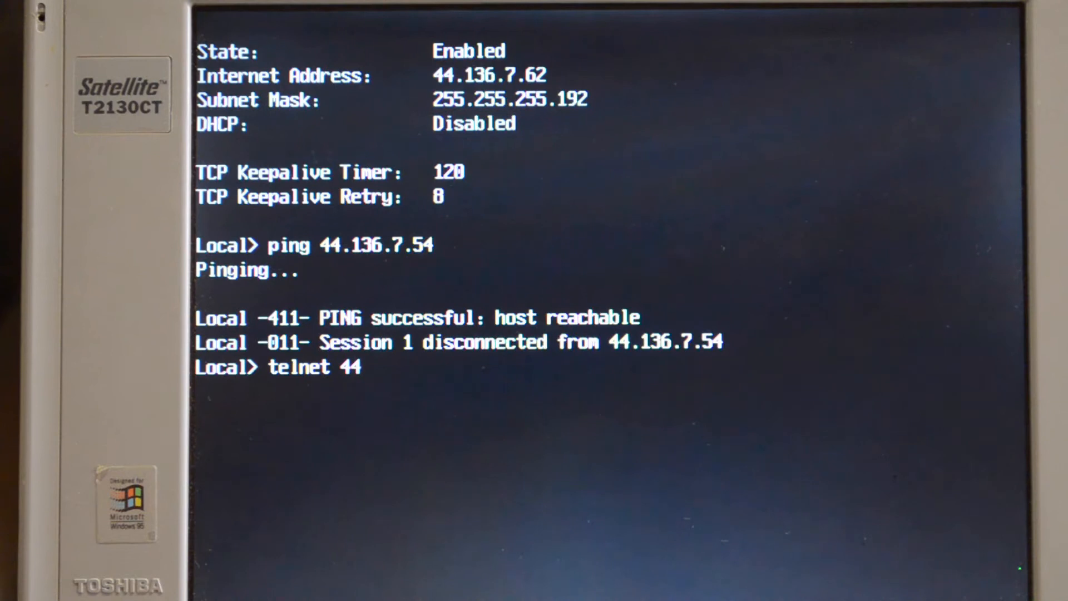
pyautogui.write('.136.7.54')
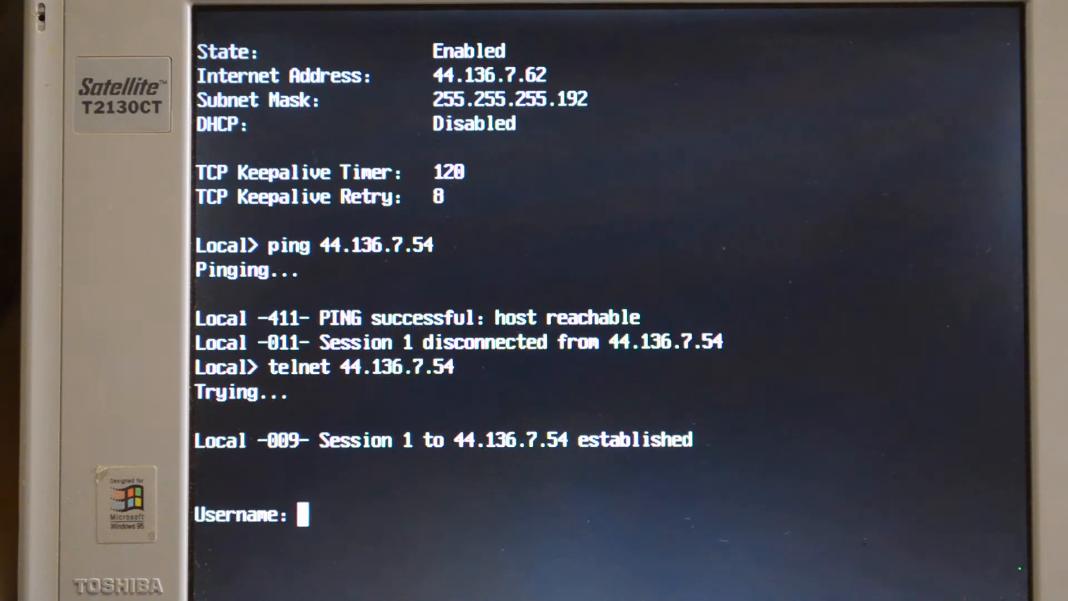
# Log into TESLA as SYSTEM, run SHOW USER /FULL and log out of the remote session.
pyautogui.write('system')
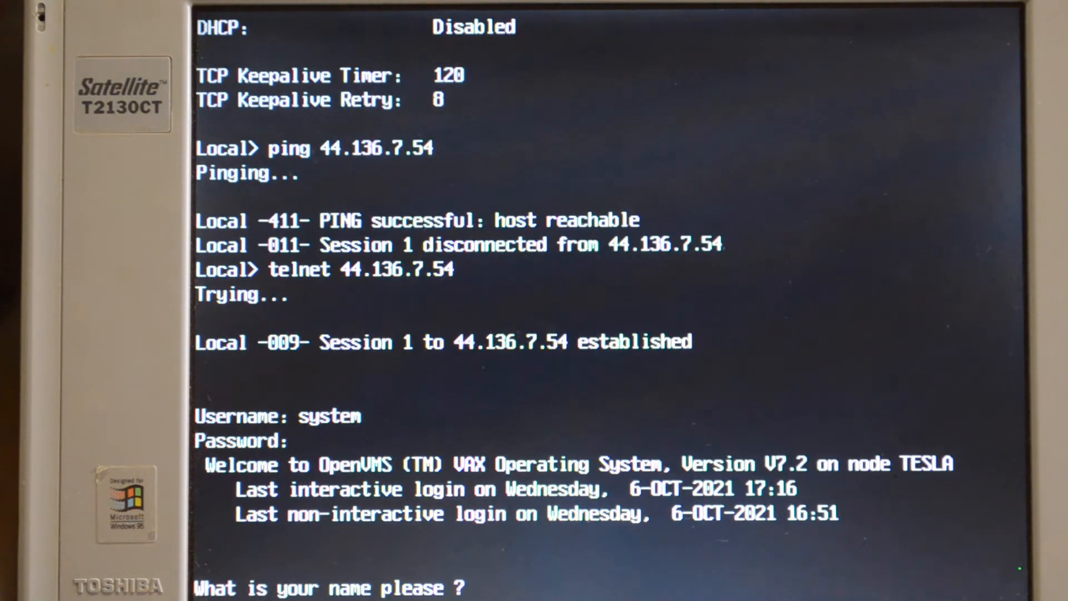
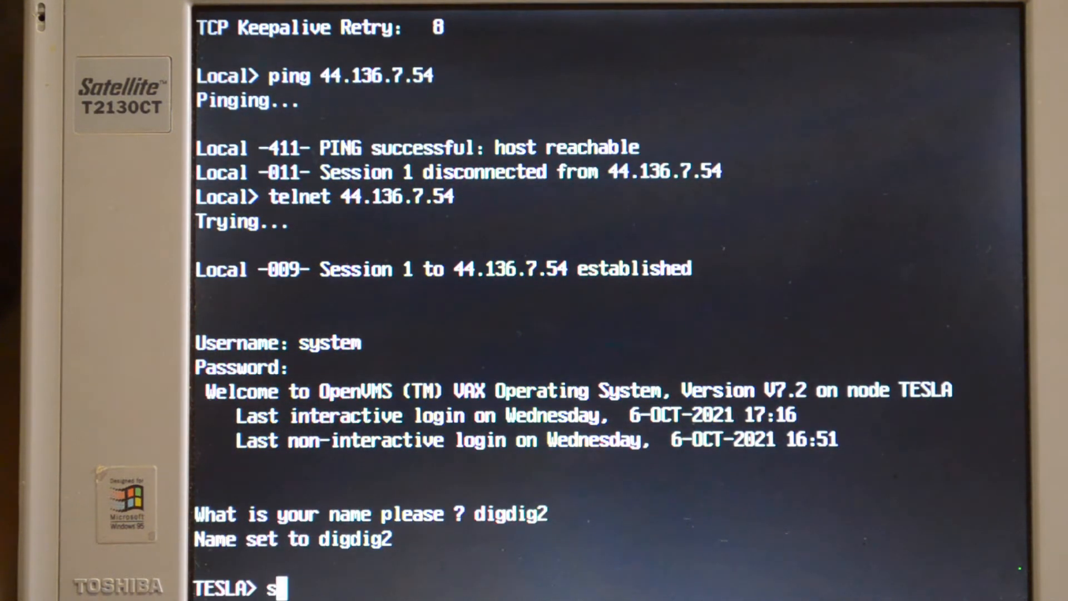
pyautogui.write('how user /ful')
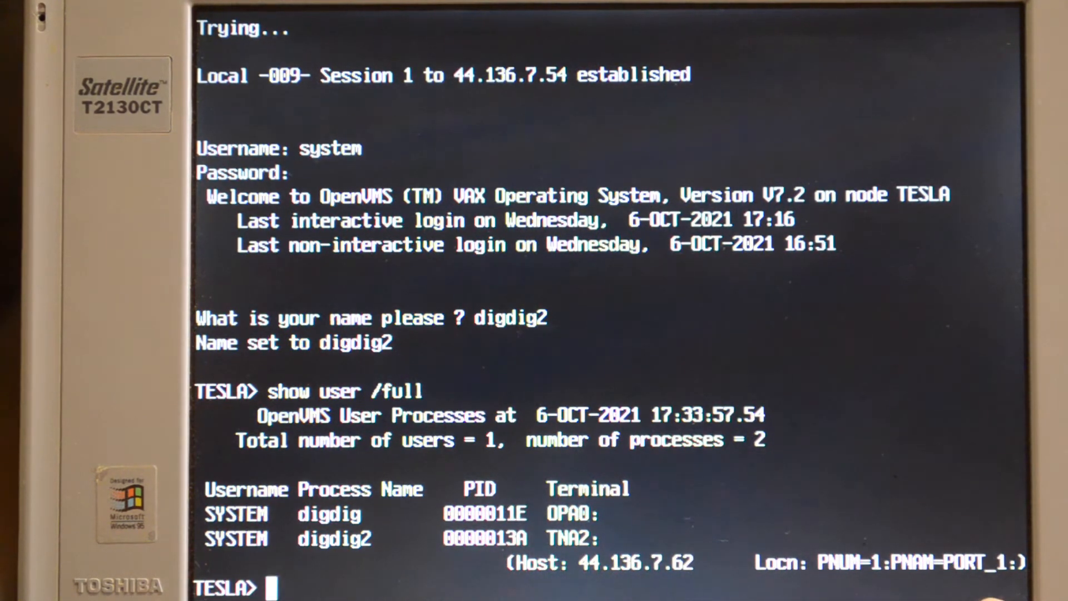
pyautogui.write('l')
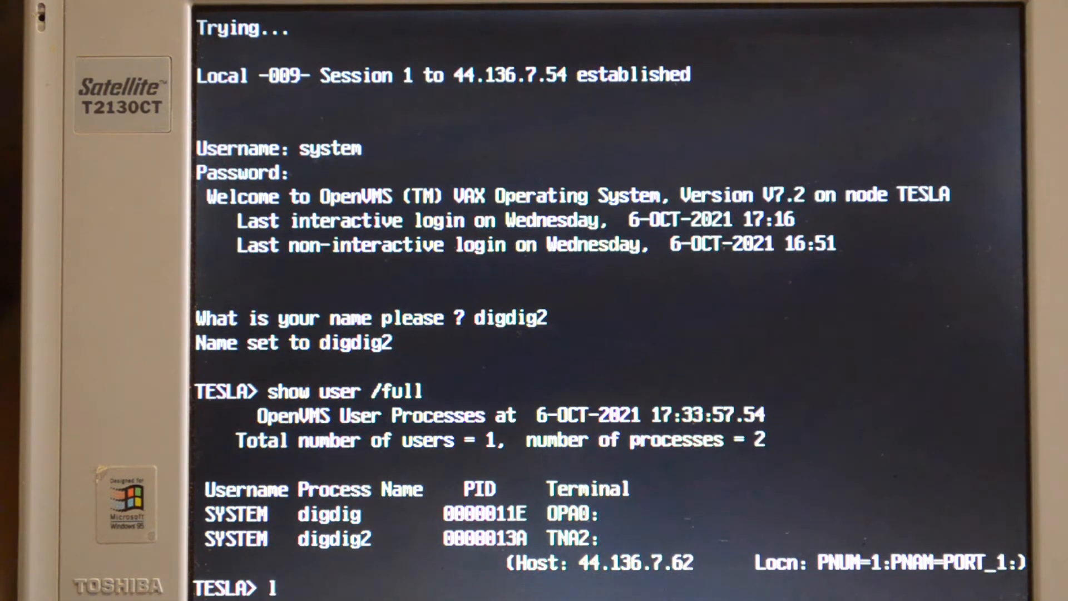
pyautogui.write('lo')
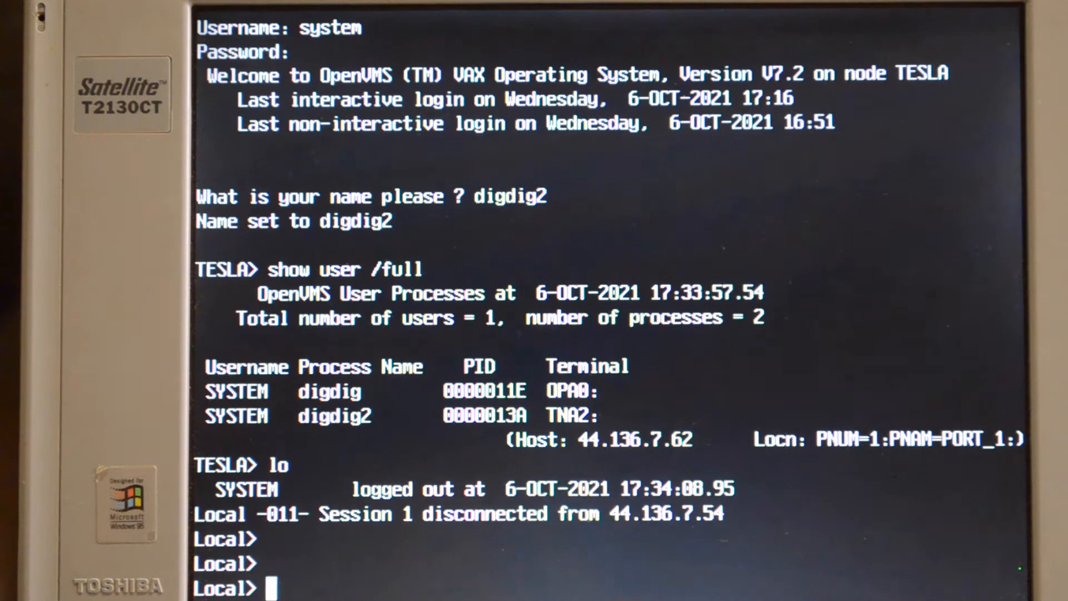
# Run SHOW PORT ALL at Local>, listing every server port as idle.
pyautogui.write('show port al')
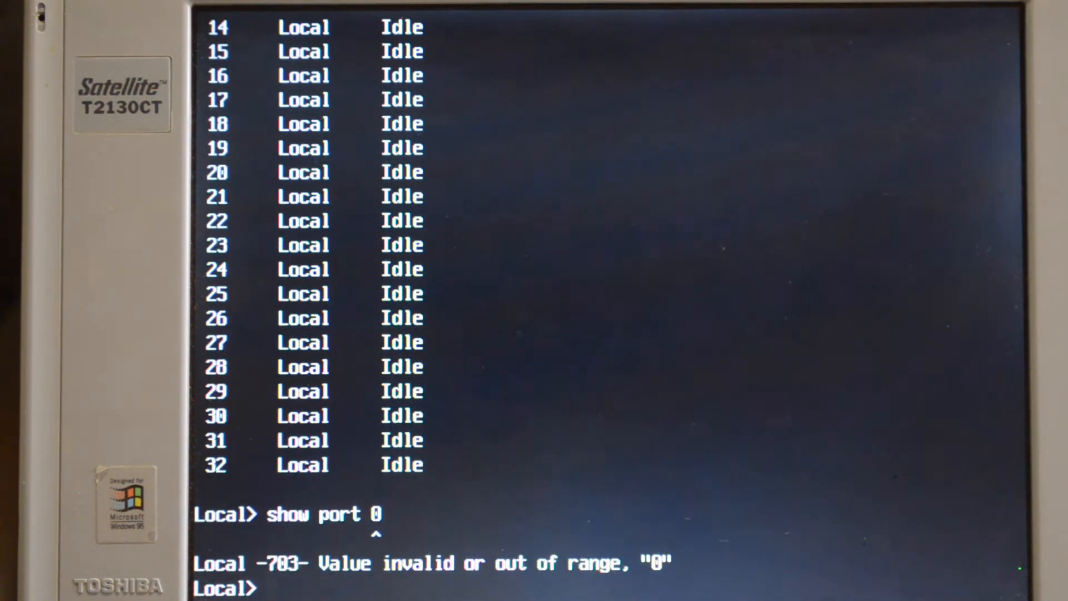
# Enter SHOW PORT, then review the VAX console OPCOM message logging the TELNET login from 44.136.7.62.
pyautogui.write('show port')
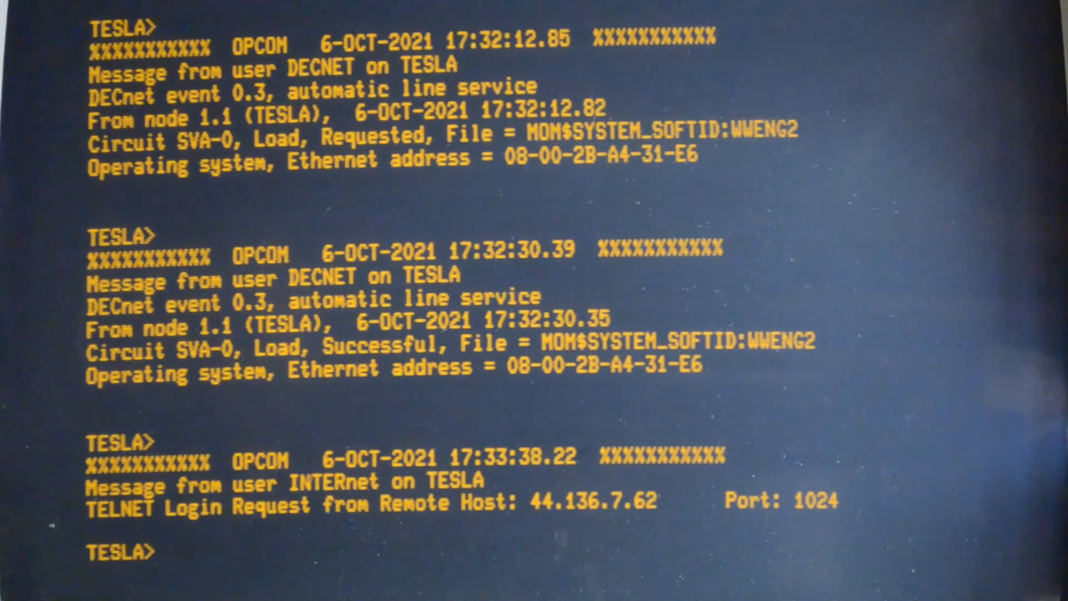
# TELNET from OpenVMS to the DECserver at 44.136.7..., view SHOW SERVER and EXIT, ready for the NCP CONNECT VIA SVA-0 command.
pyautogui.write('te')
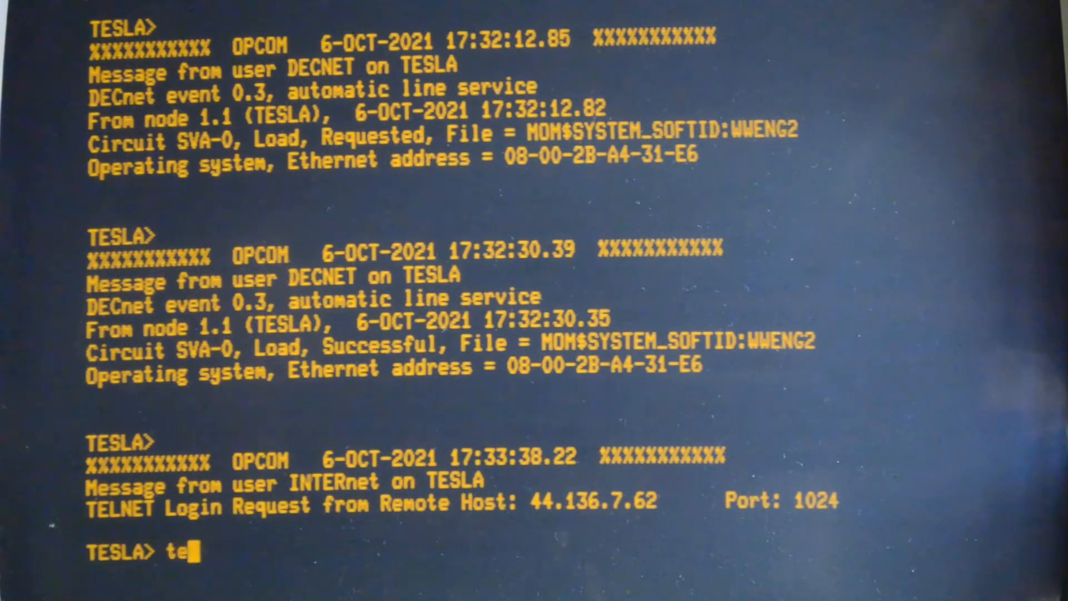
pyautogui.write('lnet')
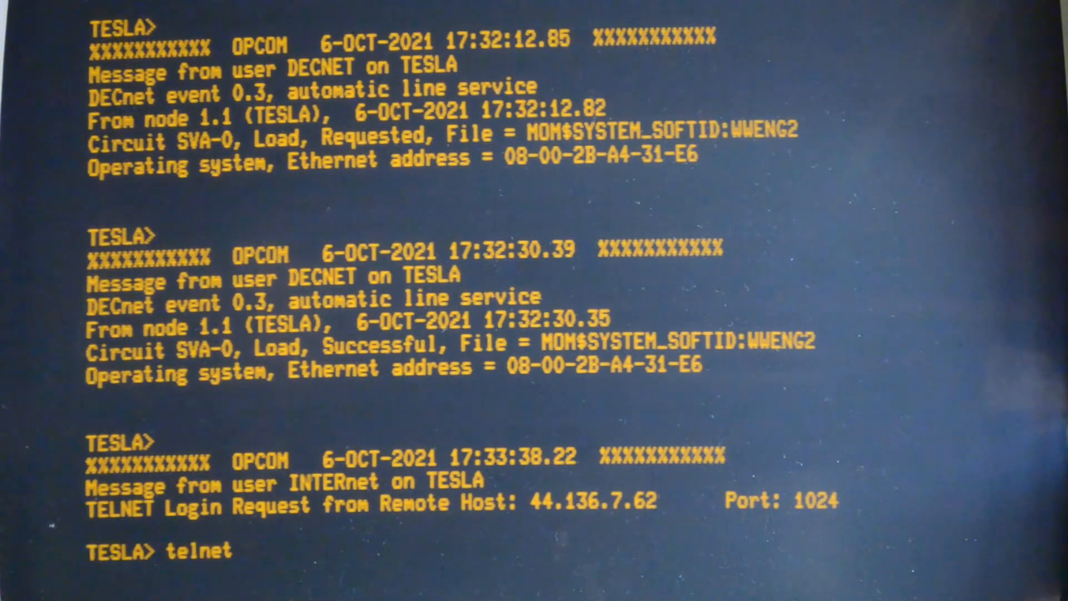
pyautogui.write('44.136.7')
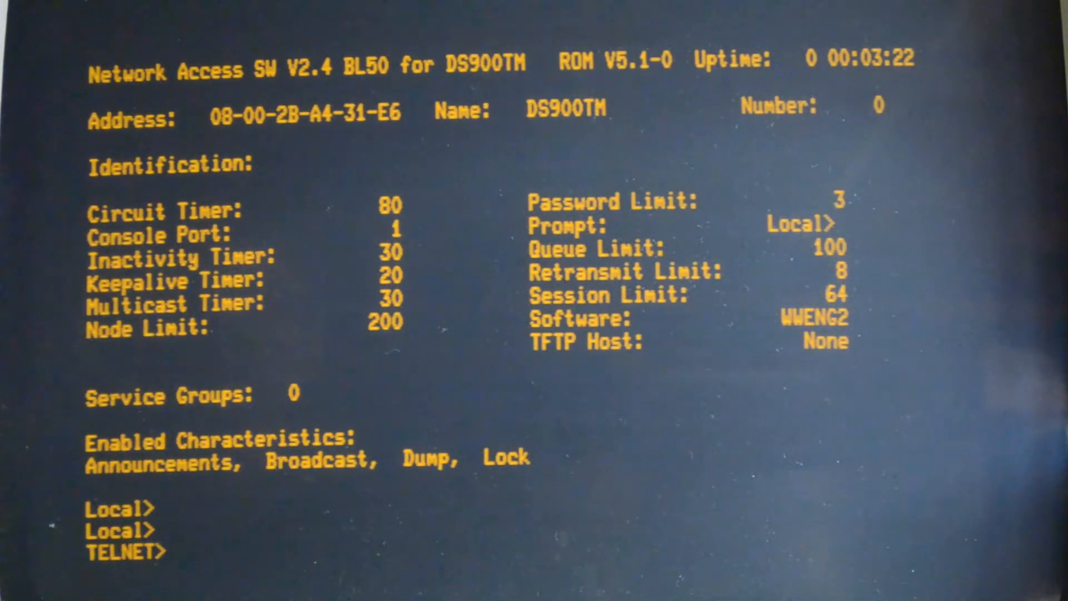
pyautogui.write('Exit')
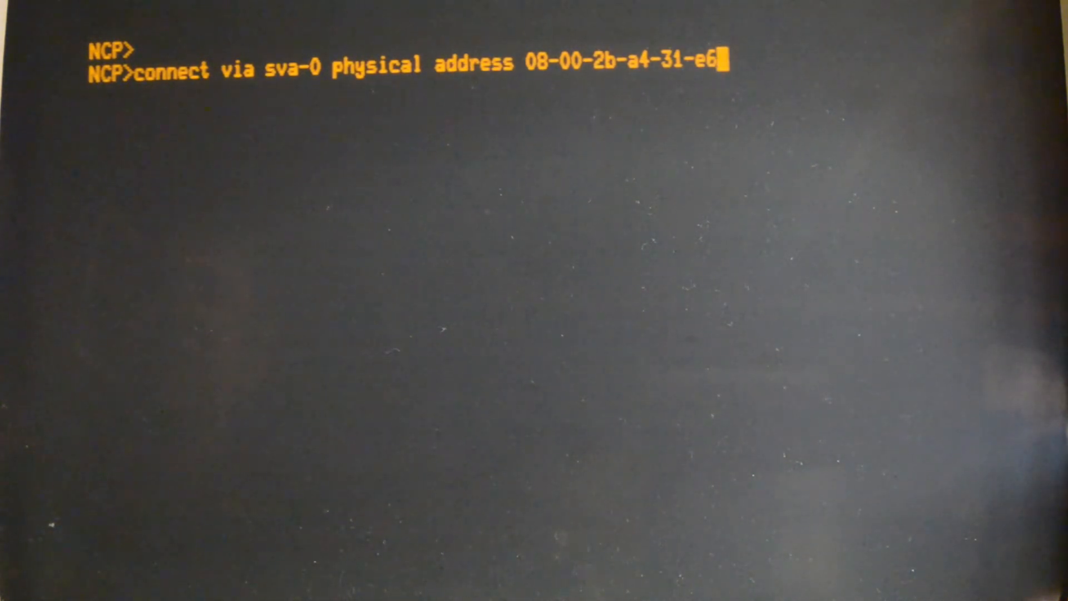
# Run the NCP CONNECT to the DECserver console, review SHOW SERVER, then Ctrl-D back and EXIT NCP.
pyautogui.press('enter')
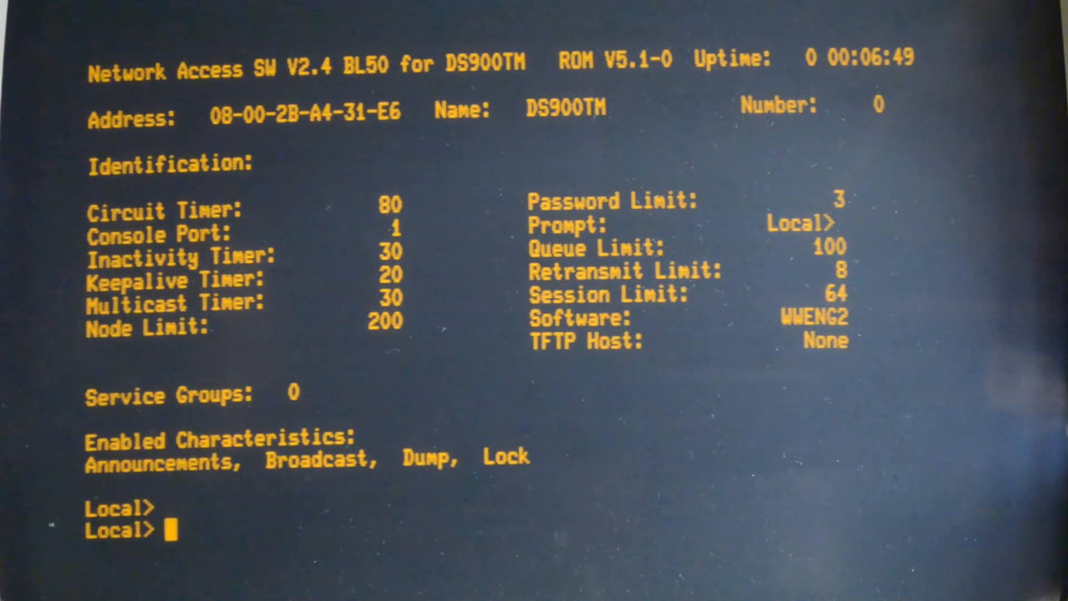
pyautogui.press('enter')
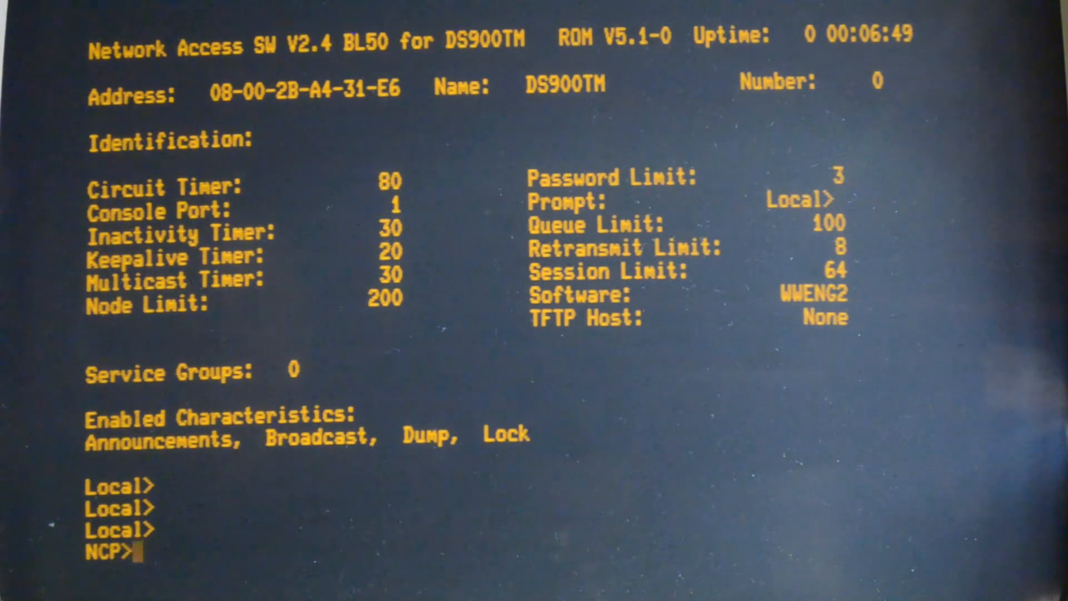
pyautogui.write('Exit')
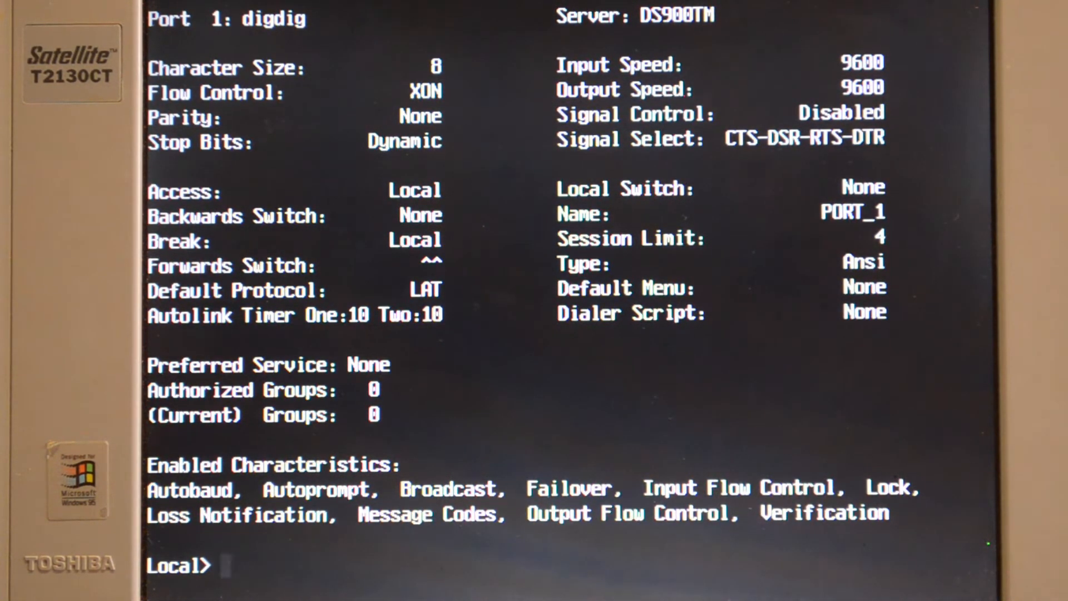
# Request help text for the INITIALIZE command at the Local> prompt.
pyautogui.write('sho')
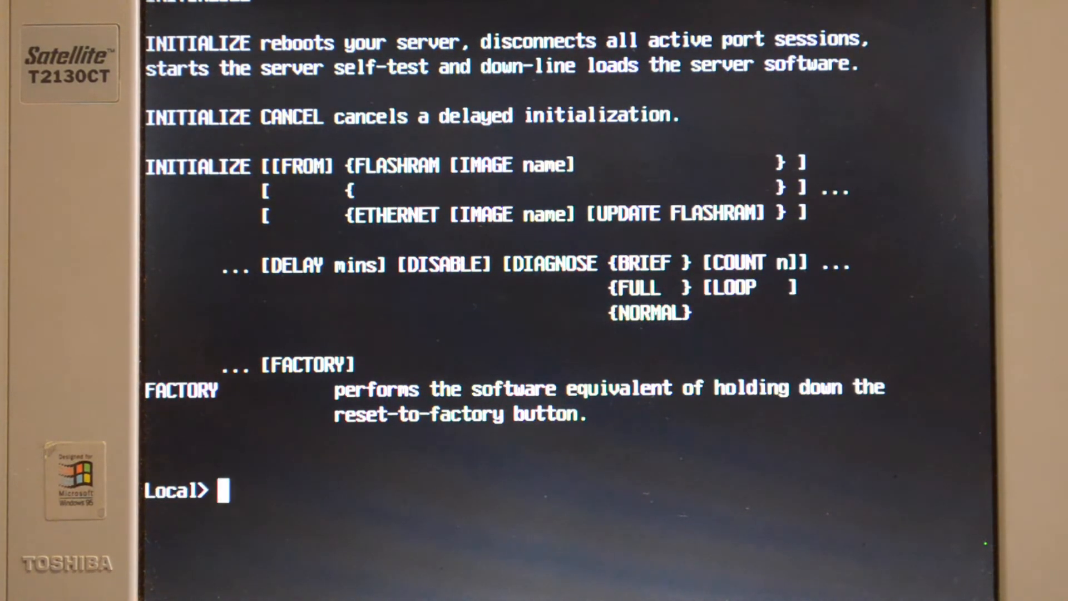
# Issue INIT FROM ETHERNET UPDATE FLASHRAM, scheduling a reboot with flash update in 1 minute.
pyautogui.write('init')
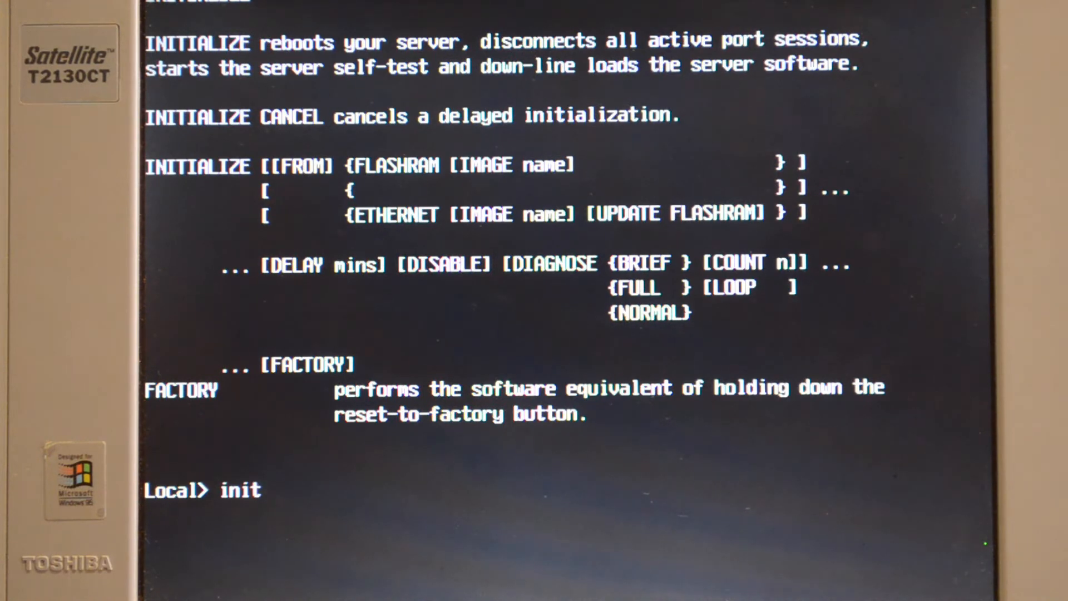
pyautogui.write('from eth')
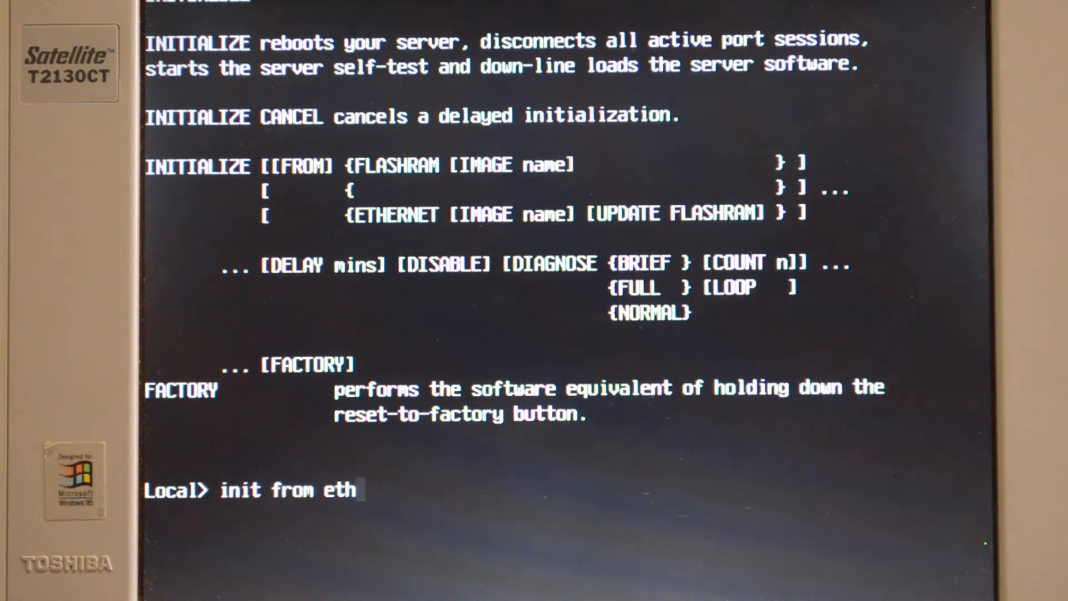
pyautogui.write('ernet')
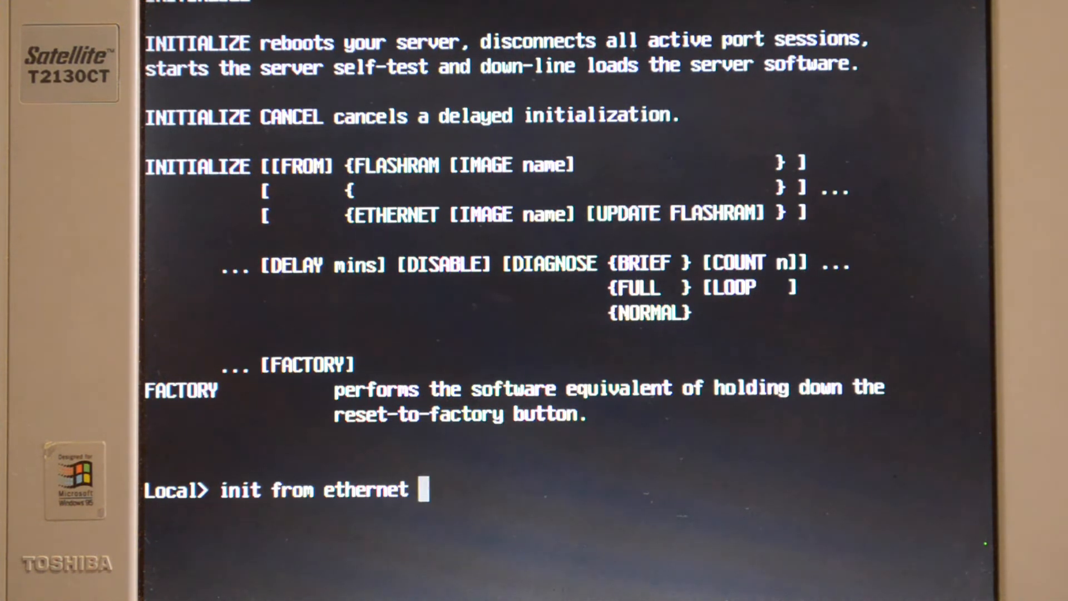
pyautogui.write('update flas')
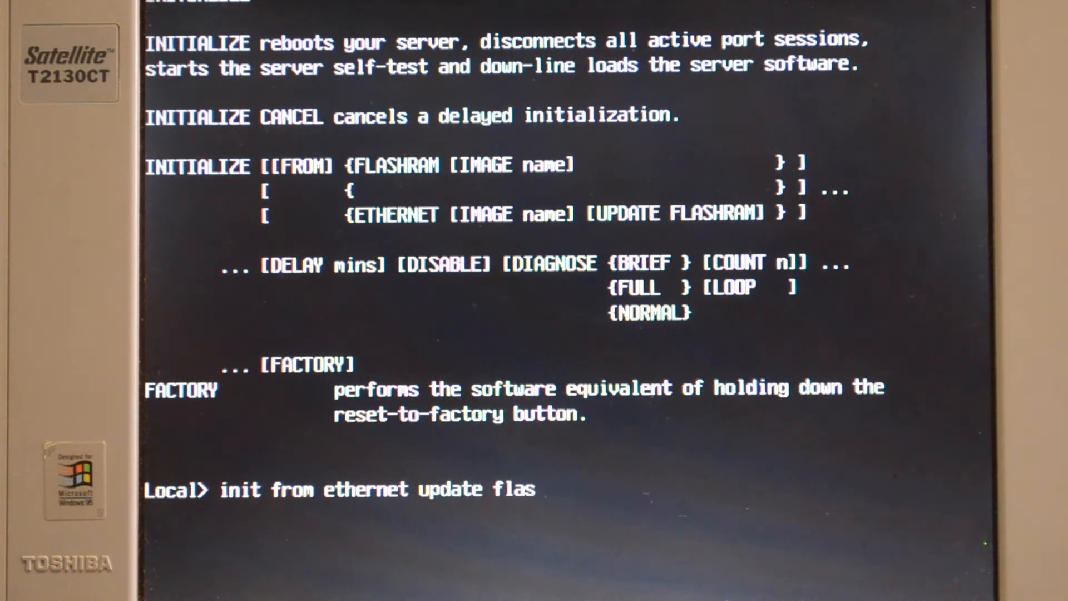
pyautogui.write('hrom')
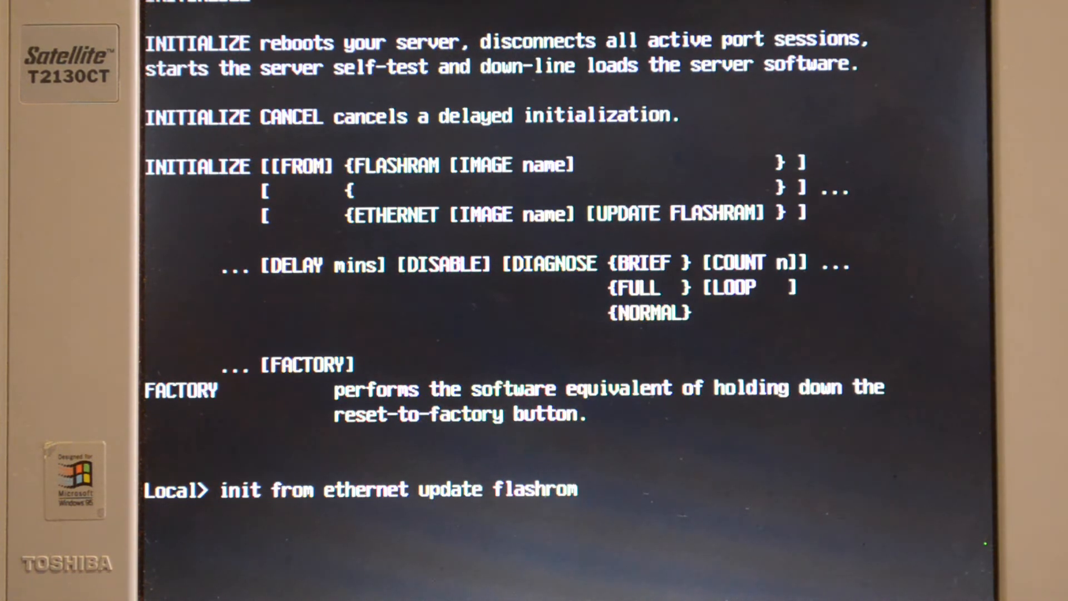
pyautogui.press('enter')
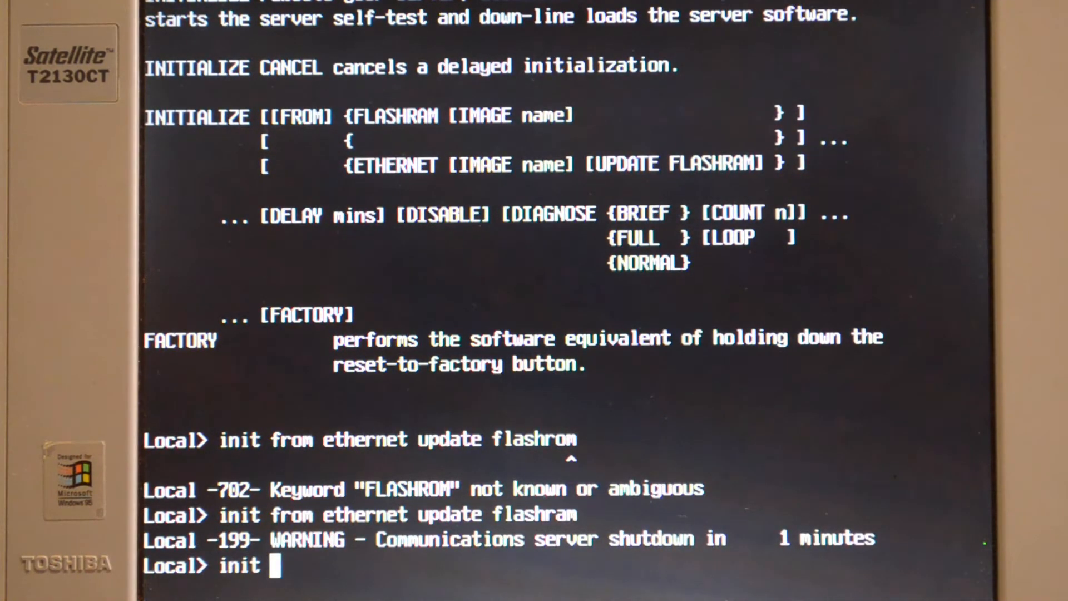
# Cancel the pending reboot with INIT CANCEL and reissue INIT FROM ETHERNET UPDATE FLASHRAM DELAY 0.
pyautogui.write('cancel')
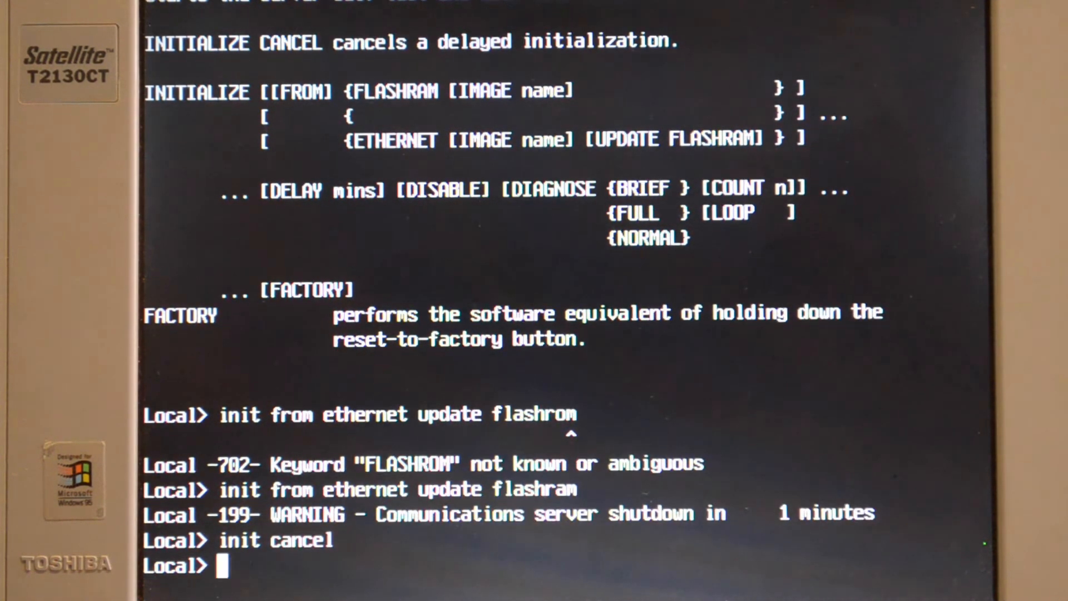
pyautogui.write('init from ethernet update flashram delay')
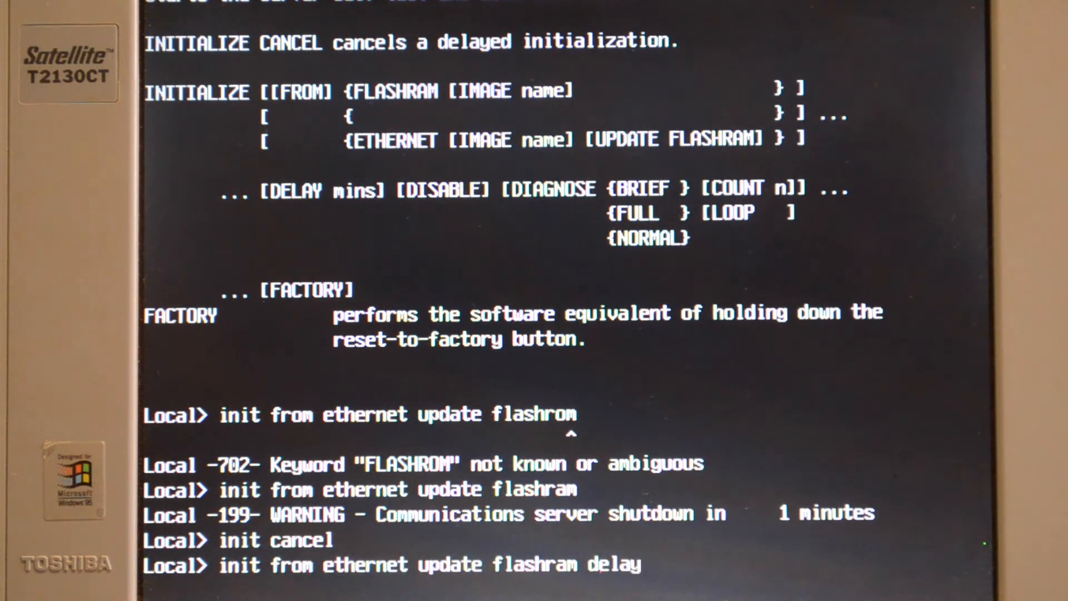
pyautogui.write('0')
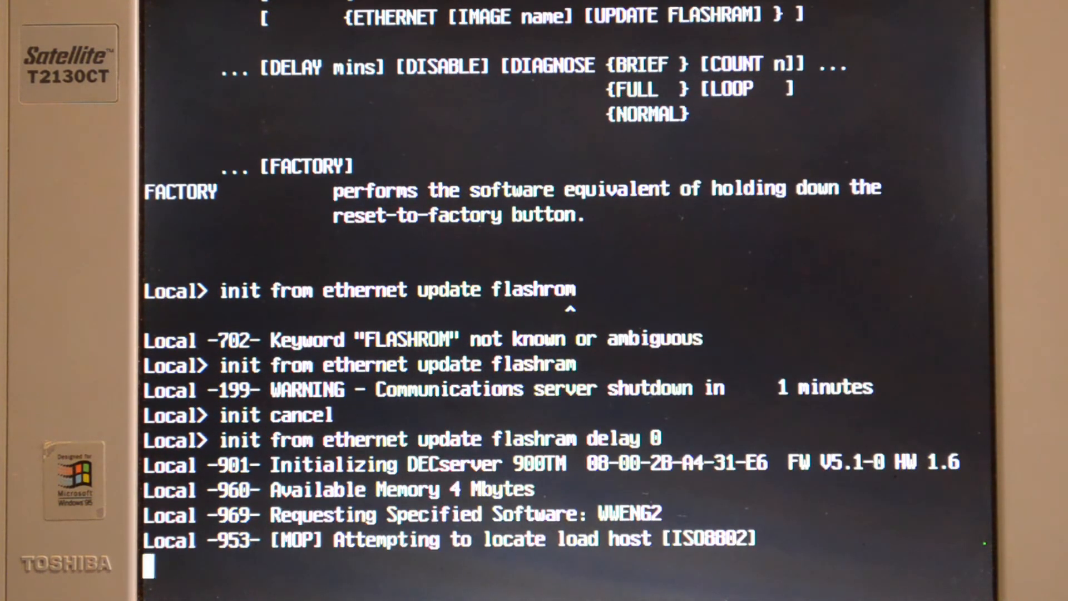
pyautogui.scroll(-3)
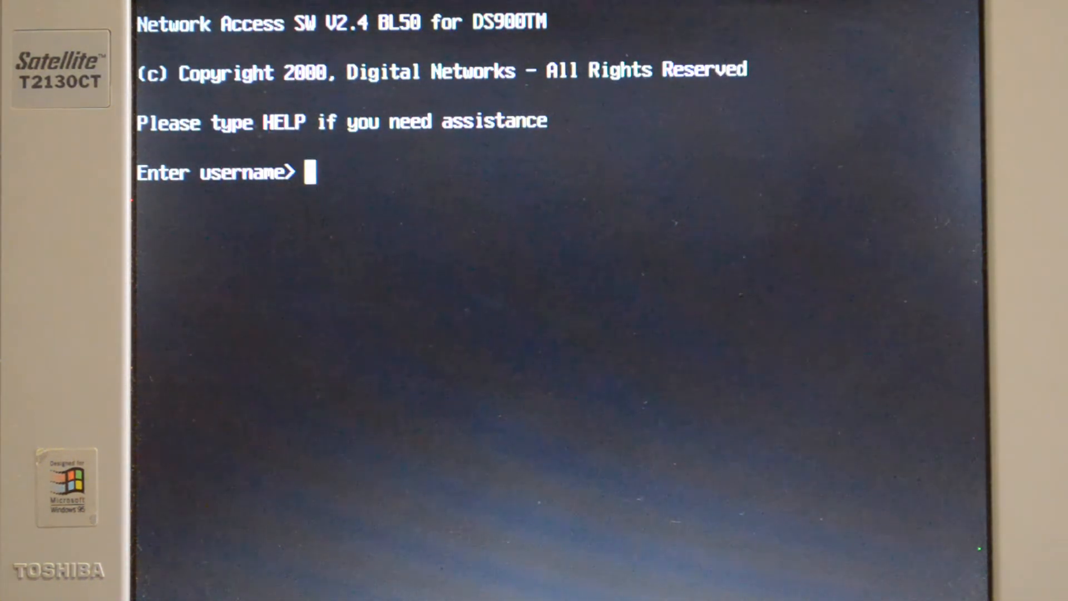
# Log in with username 'sdfsdf' and run SHOW SERVER to display the server characteristics.
pyautogui.write('sdfsdf')
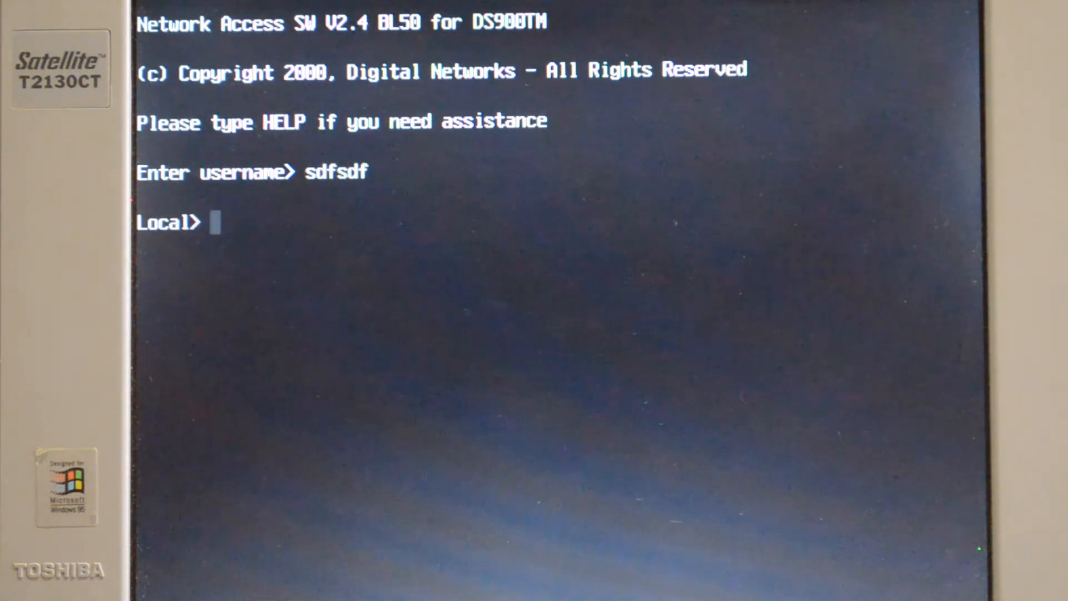
pyautogui.write('show serv')
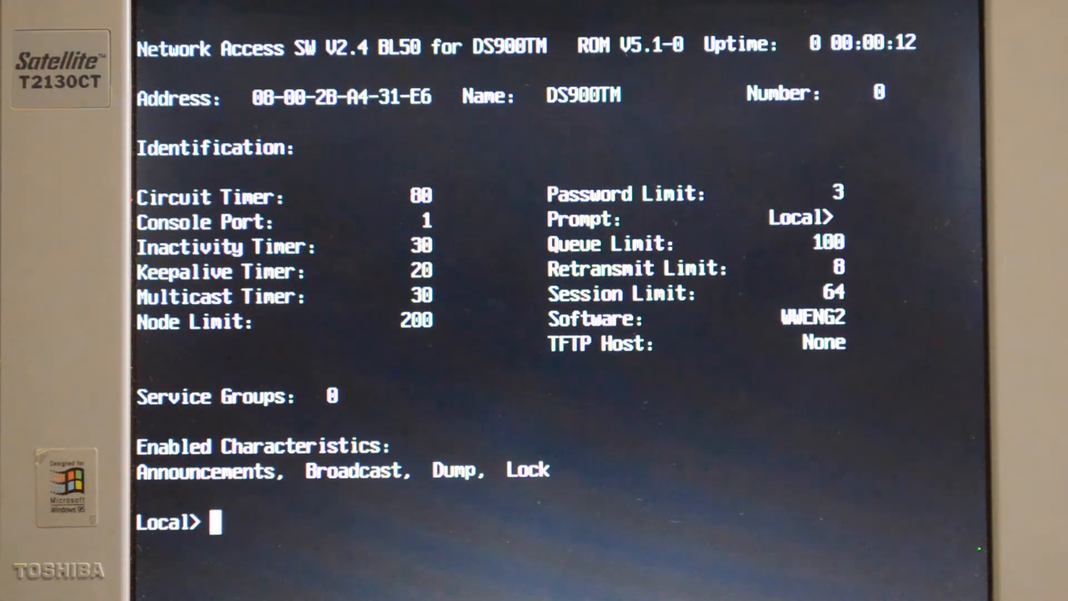
pyautogui.write('show')
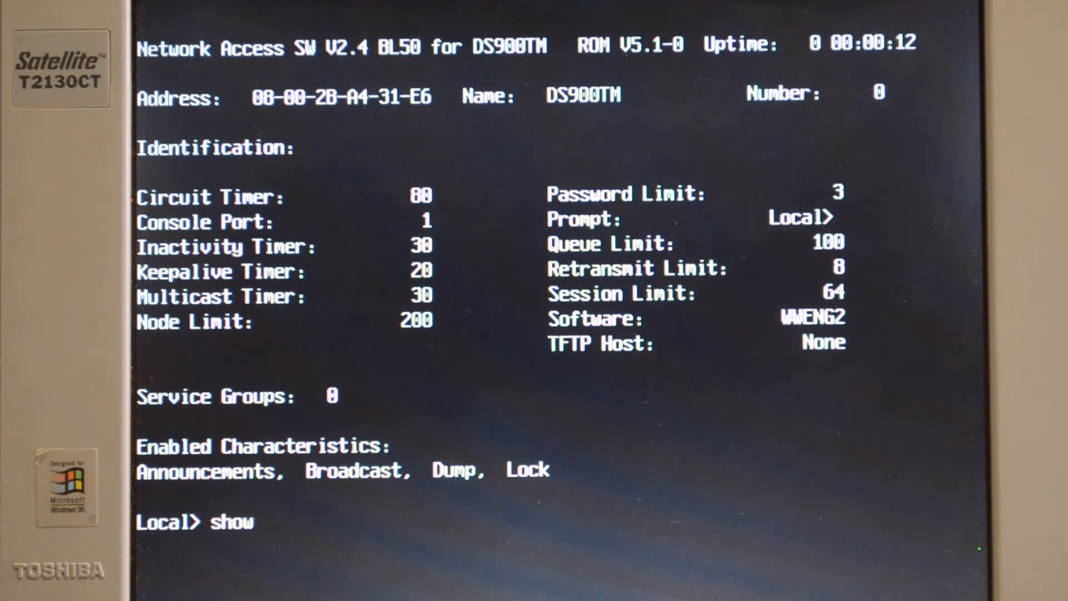